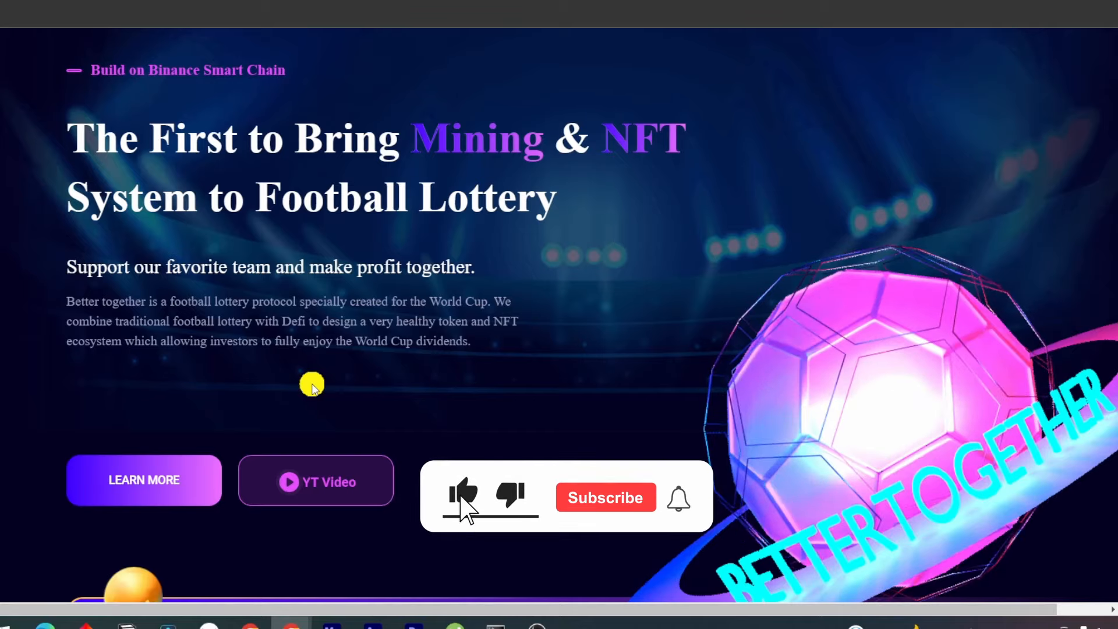
Step: Move past the hero banner to the IDO Starts countdown and market-cap stats
{"action": "left_click", "coordinate": [605, 497]}
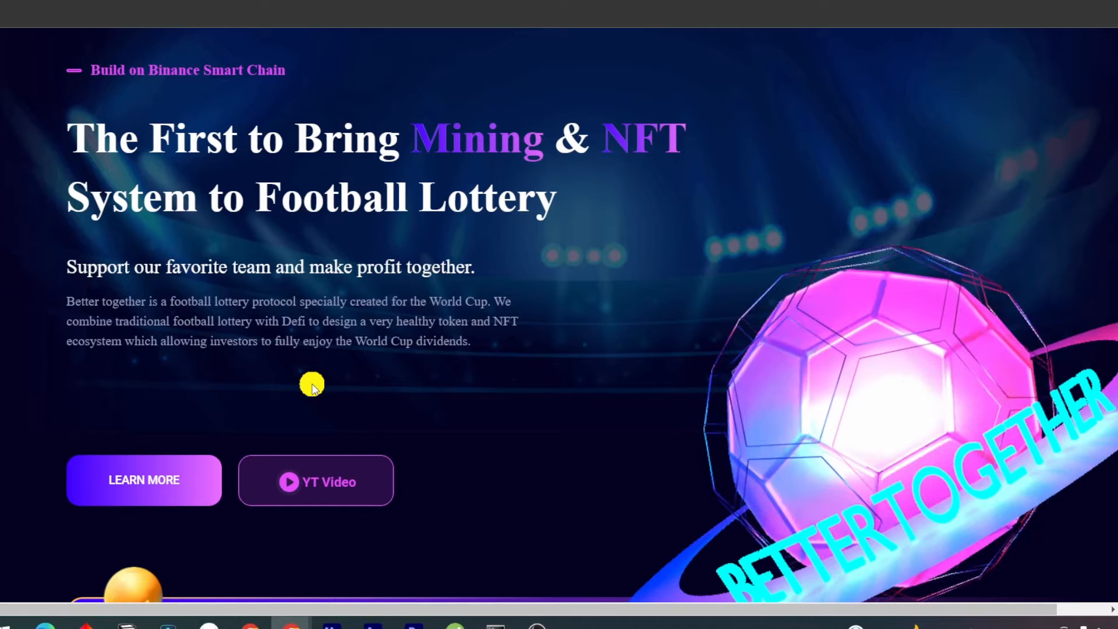
{"action": "mouse_move", "coordinate": [630, 232]}
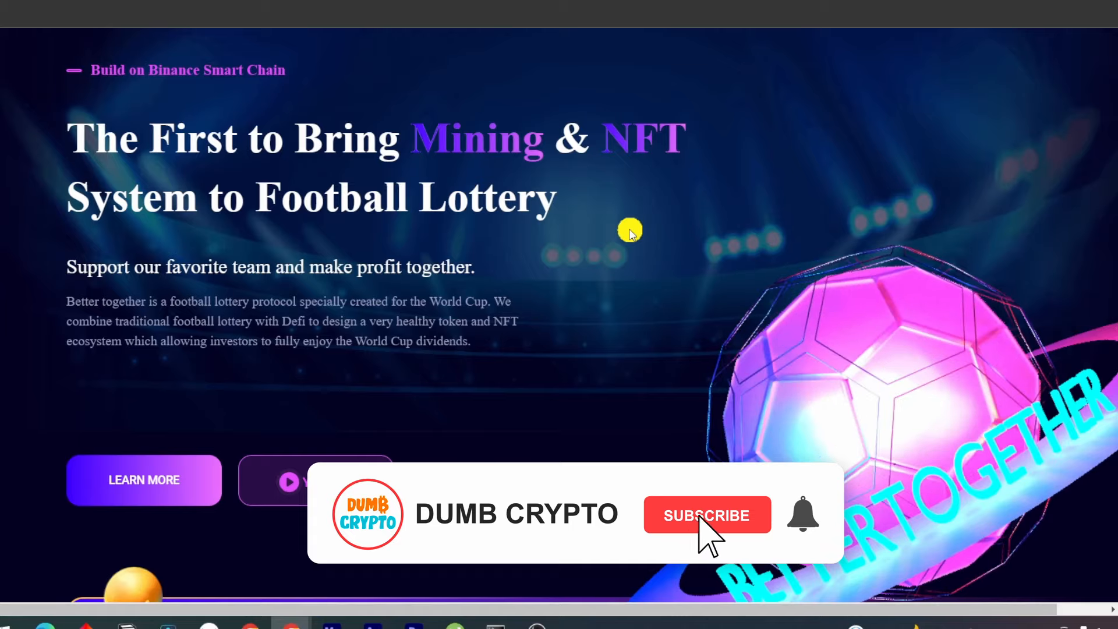
{"action": "left_click", "coordinate": [706, 514]}
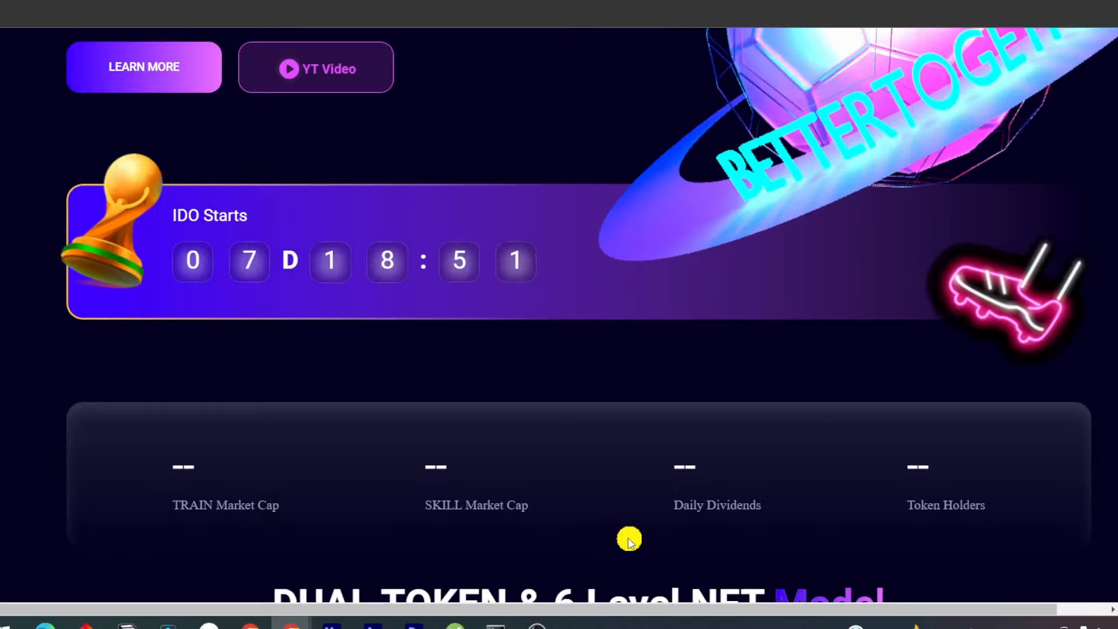
Step: Scroll through the TRAIN rule cards: supply, burn, utility, anti-slump, taxes and whale tax
{"action": "scroll", "scroll_direction": "down", "scroll_amount": 3}
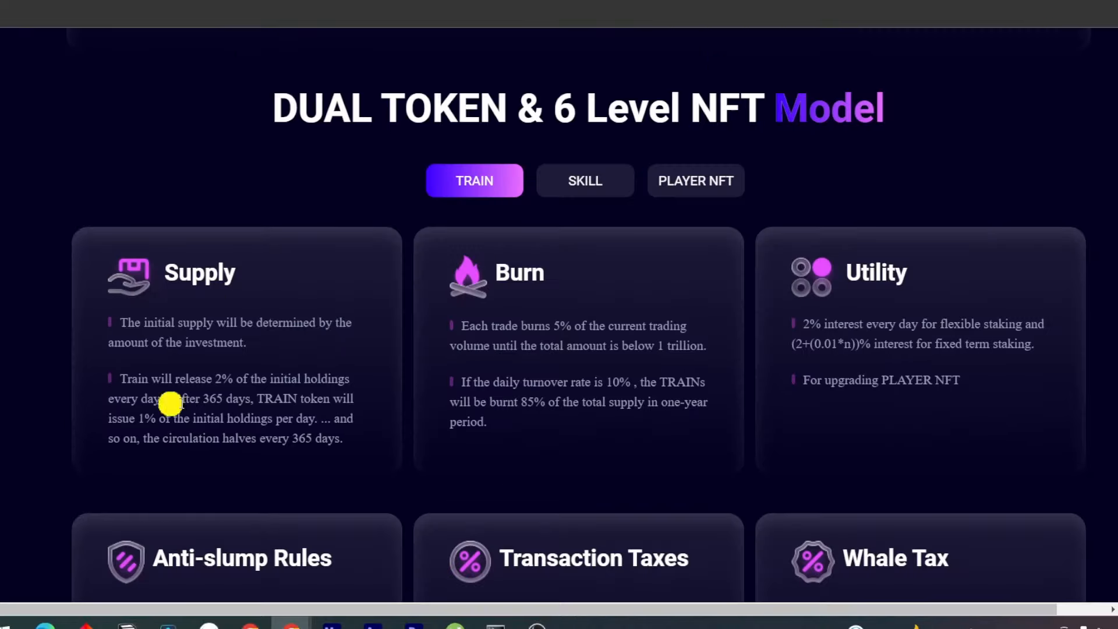
{"action": "mouse_move", "coordinate": [606, 255]}
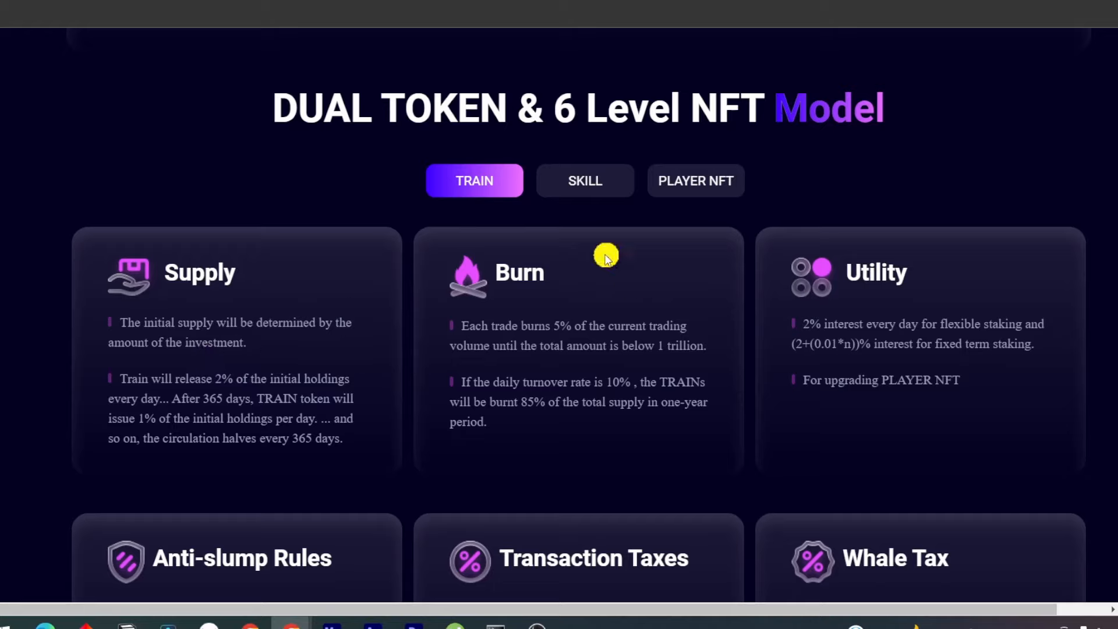
{"action": "mouse_move", "coordinate": [484, 331]}
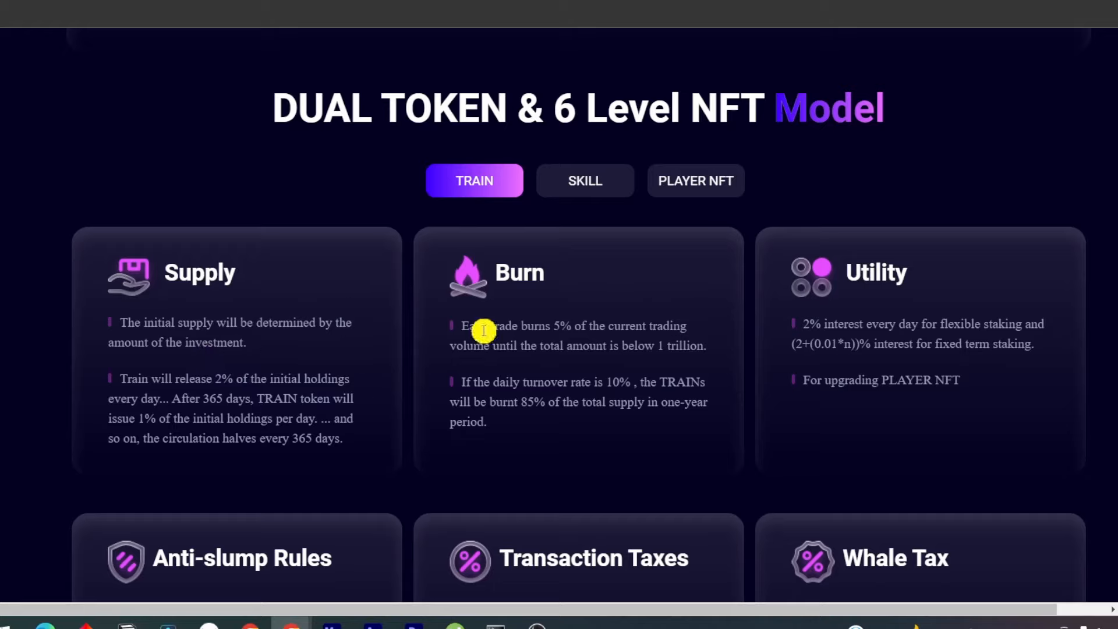
{"action": "mouse_move", "coordinate": [672, 374]}
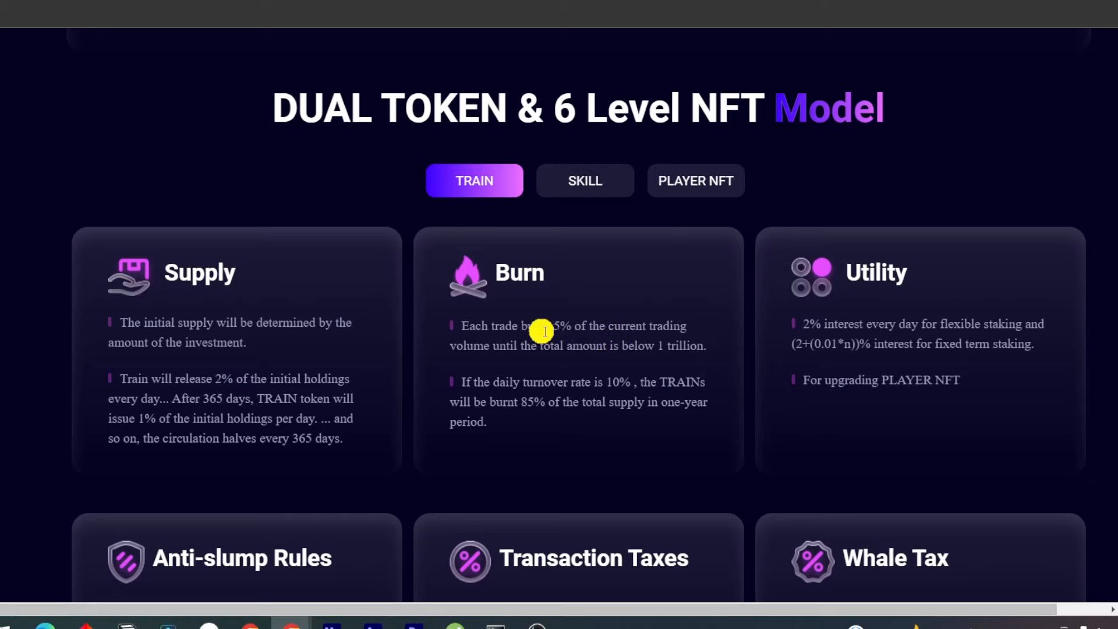
{"action": "mouse_move", "coordinate": [569, 430]}
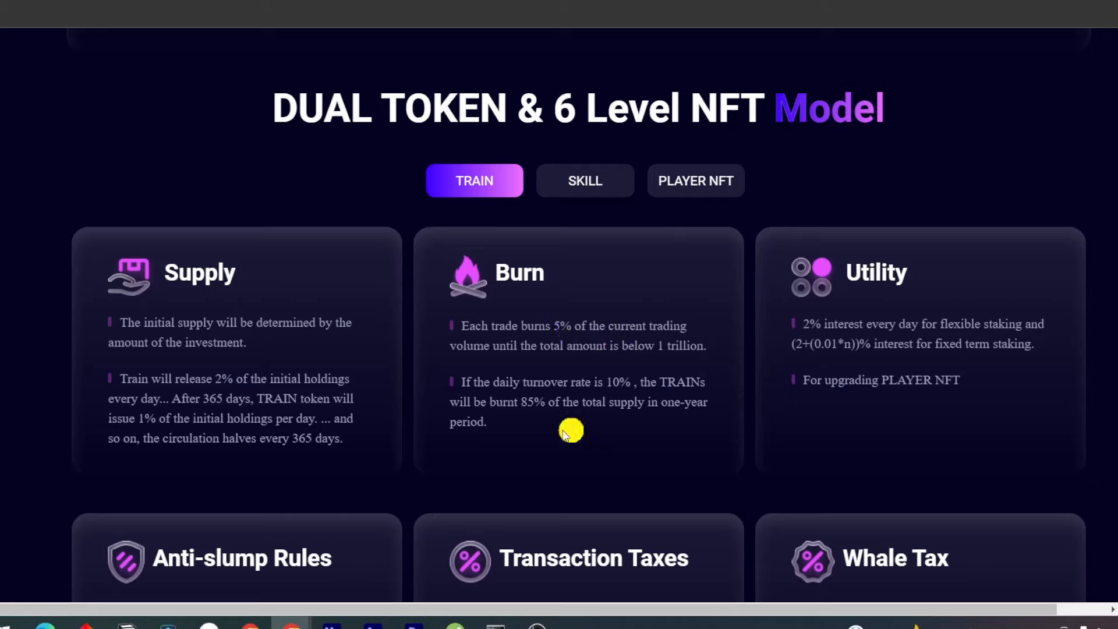
{"action": "mouse_move", "coordinate": [955, 406]}
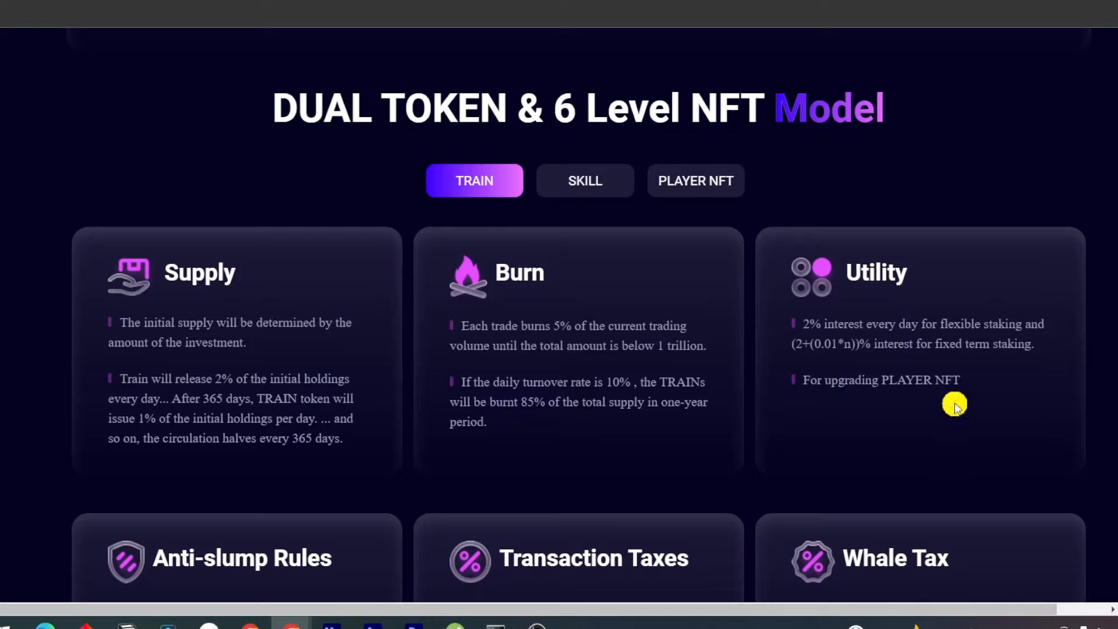
{"action": "scroll", "scroll_direction": "down", "scroll_amount": 3}
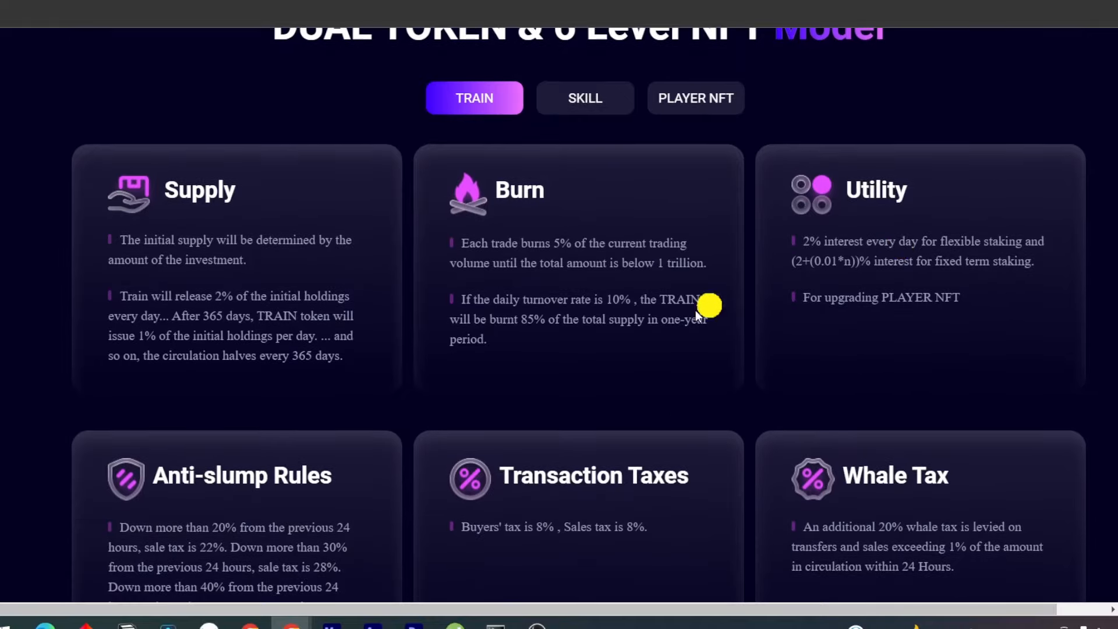
{"action": "scroll", "scroll_direction": "down", "scroll_amount": 3}
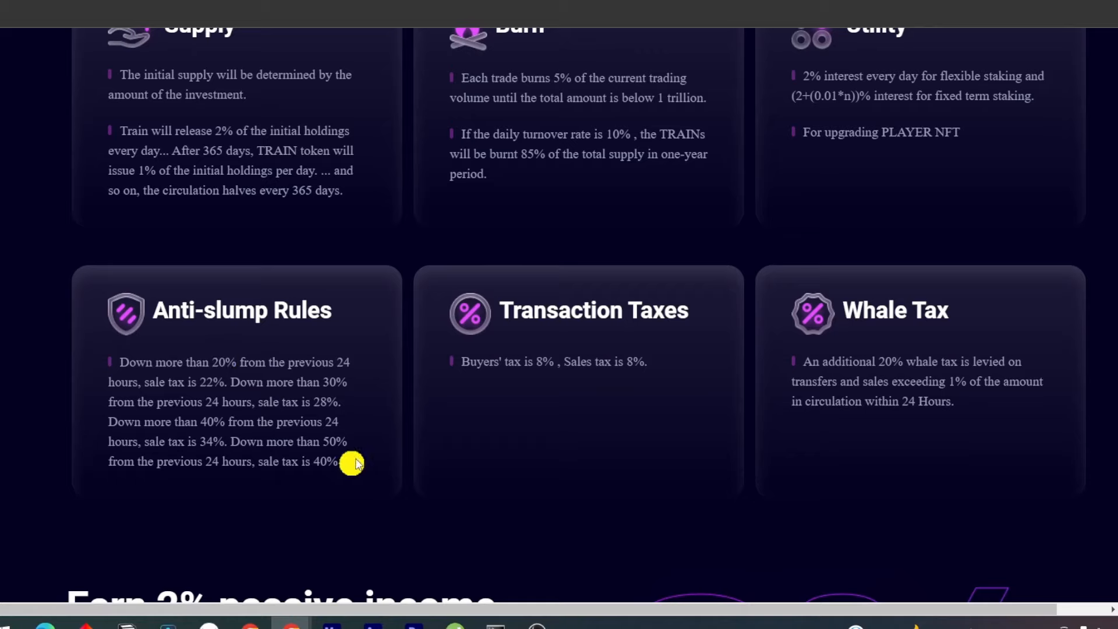
{"action": "mouse_move", "coordinate": [176, 320]}
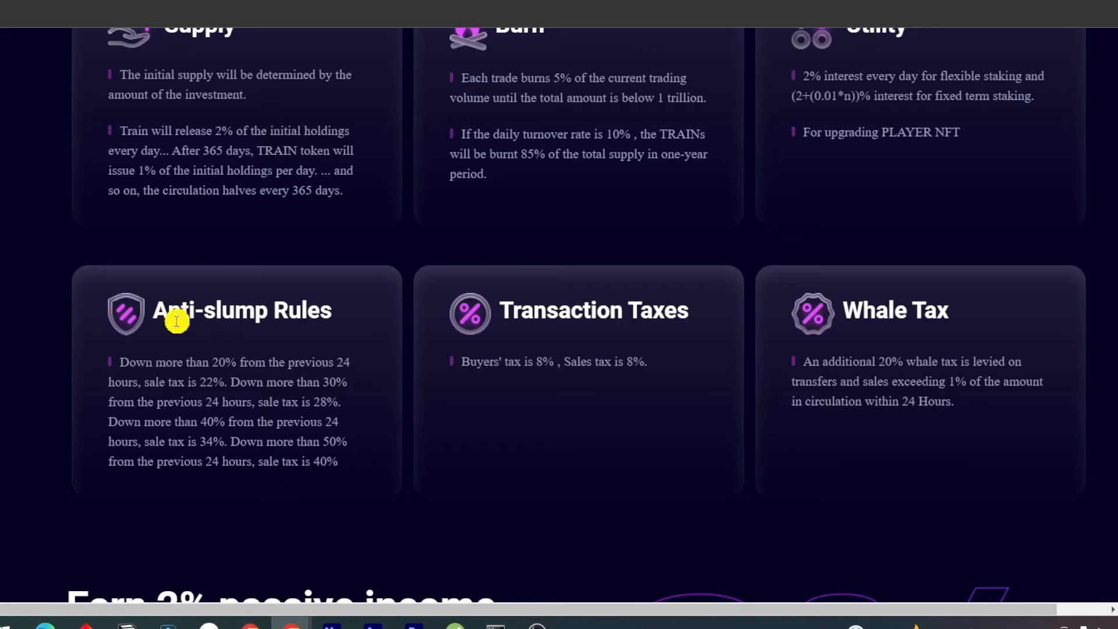
{"action": "mouse_move", "coordinate": [220, 389]}
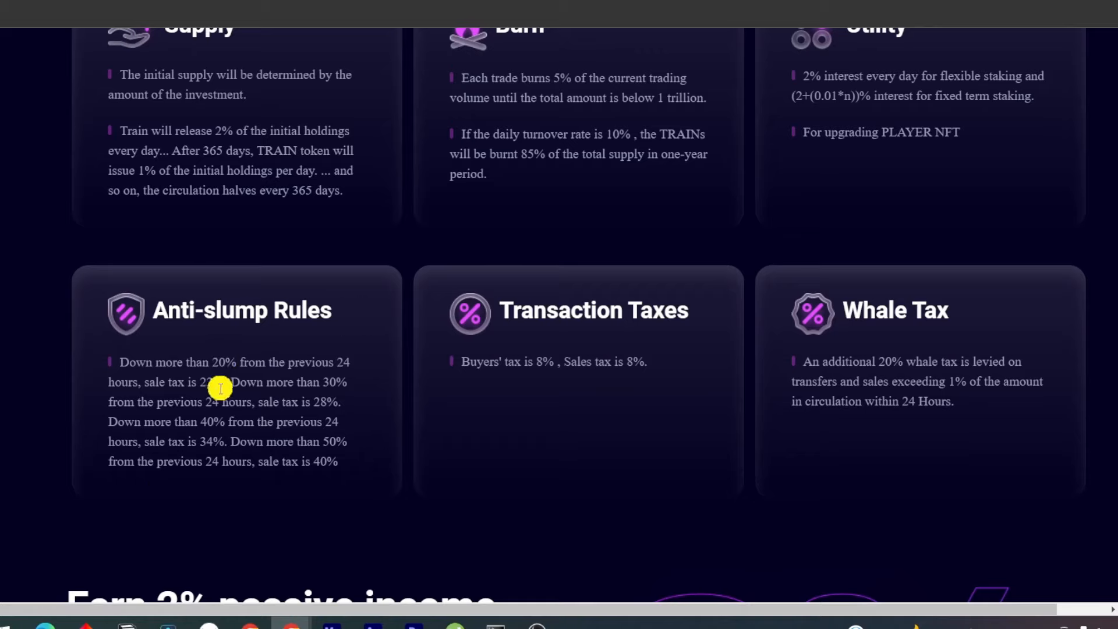
{"action": "mouse_move", "coordinate": [188, 384]}
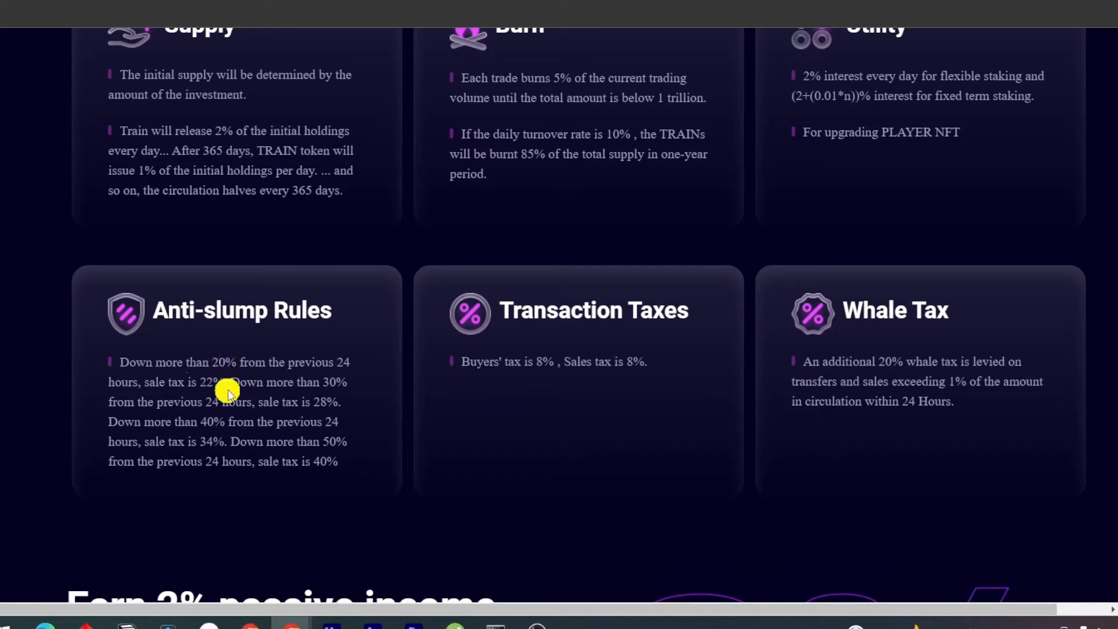
{"action": "mouse_move", "coordinate": [356, 392]}
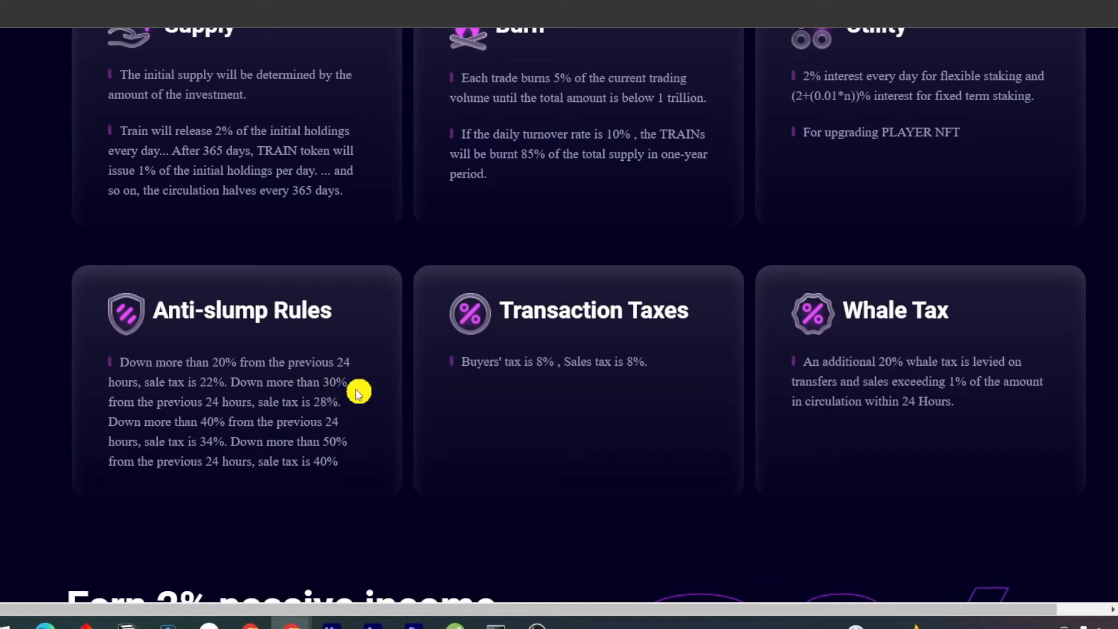
{"action": "mouse_move", "coordinate": [492, 377]}
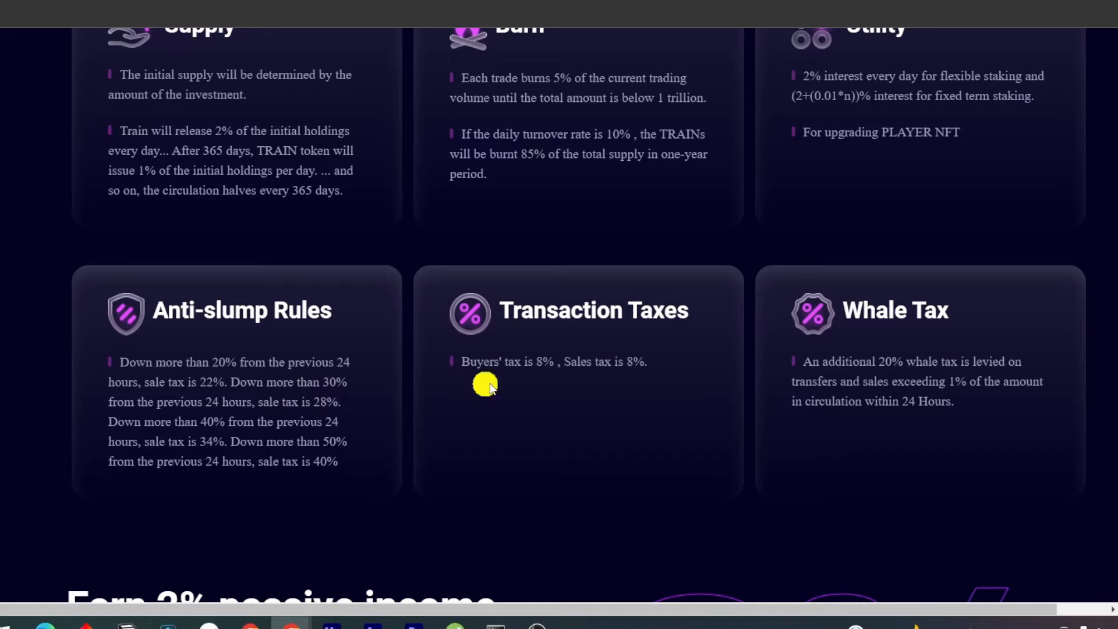
{"action": "mouse_move", "coordinate": [621, 368]}
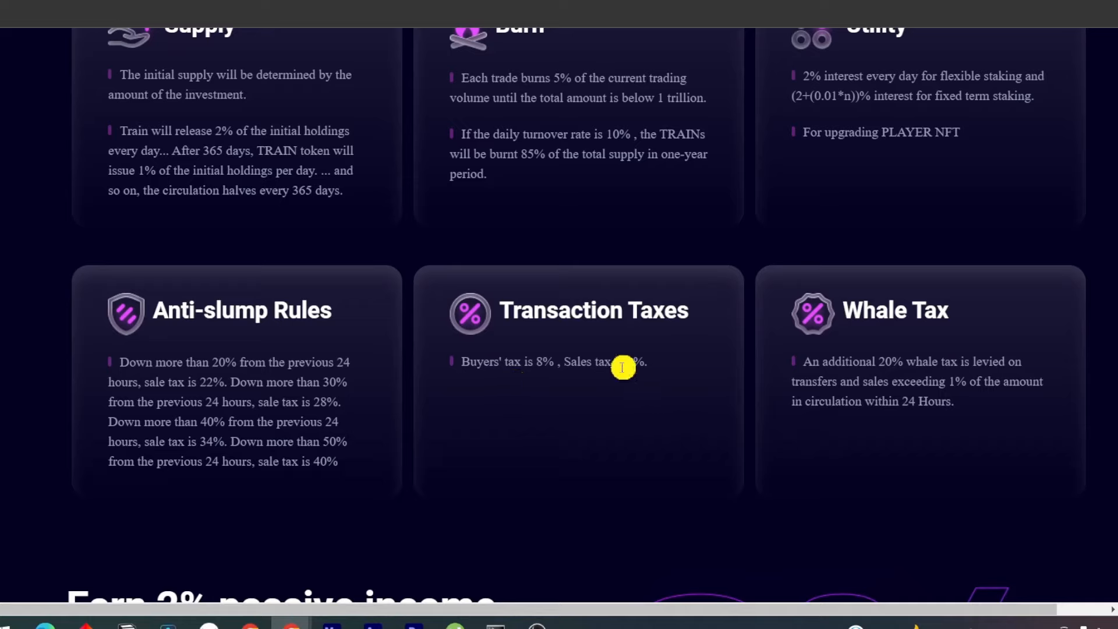
{"action": "mouse_move", "coordinate": [873, 398]}
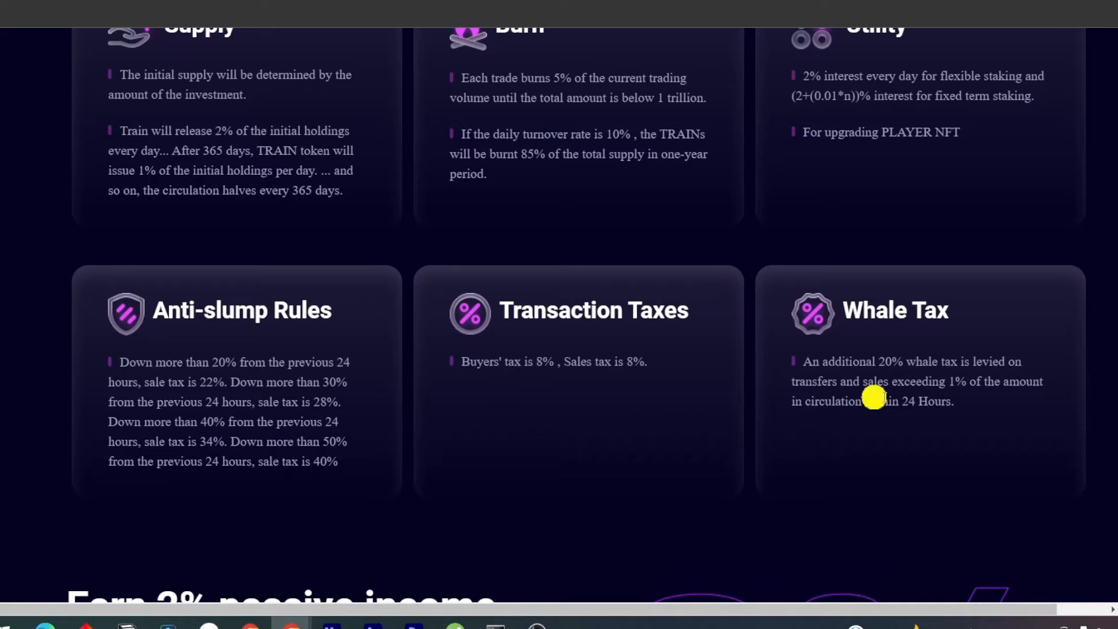
{"action": "mouse_move", "coordinate": [943, 374]}
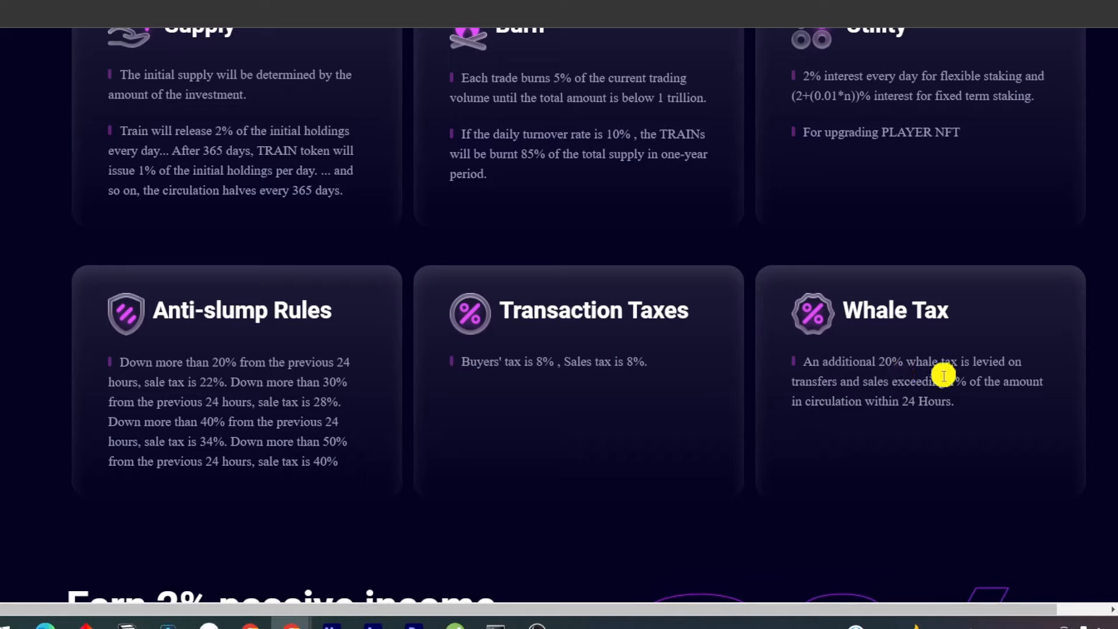
{"action": "mouse_move", "coordinate": [963, 400]}
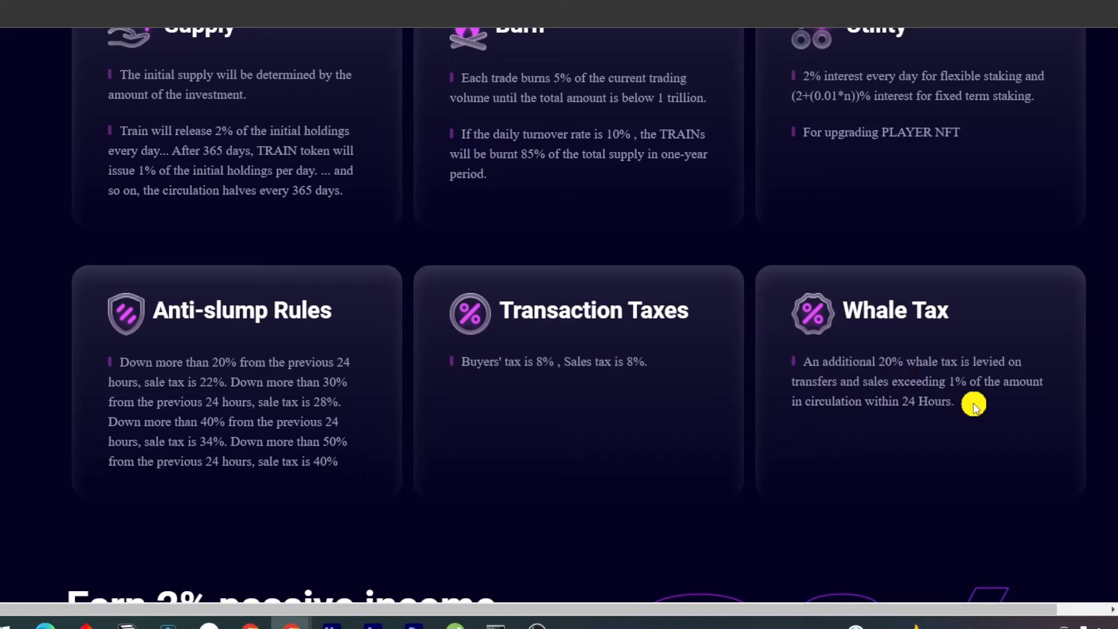
{"action": "scroll", "scroll_direction": "down", "scroll_amount": 3}
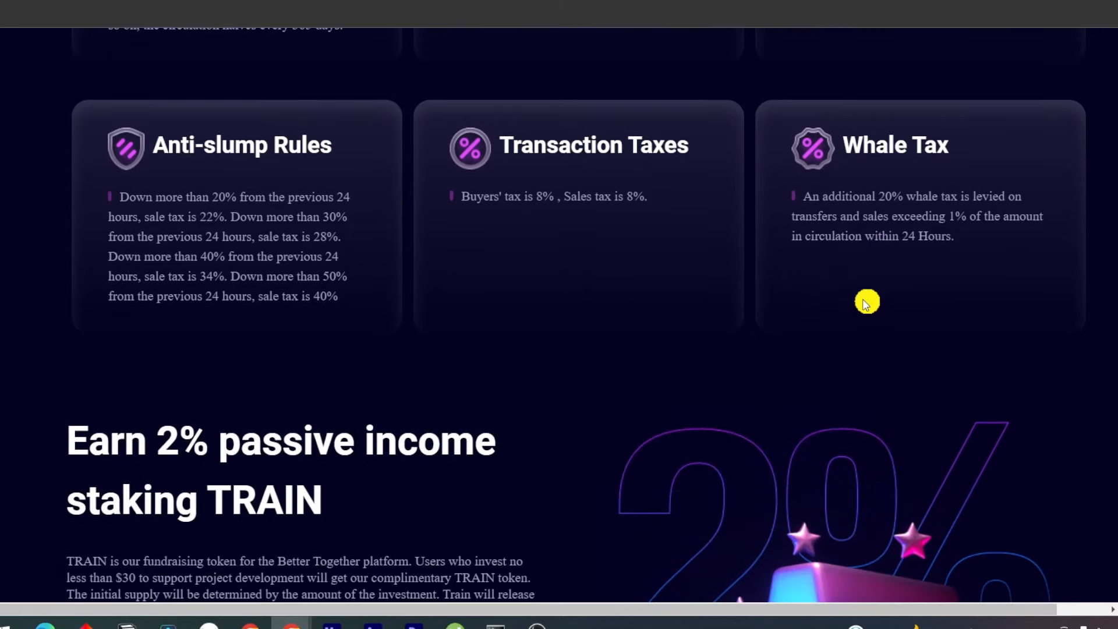
Step: Read the TRAIN staking section, highlighting the sentence about TRAIN's daily release
{"action": "scroll", "scroll_direction": "down", "scroll_amount": 3}
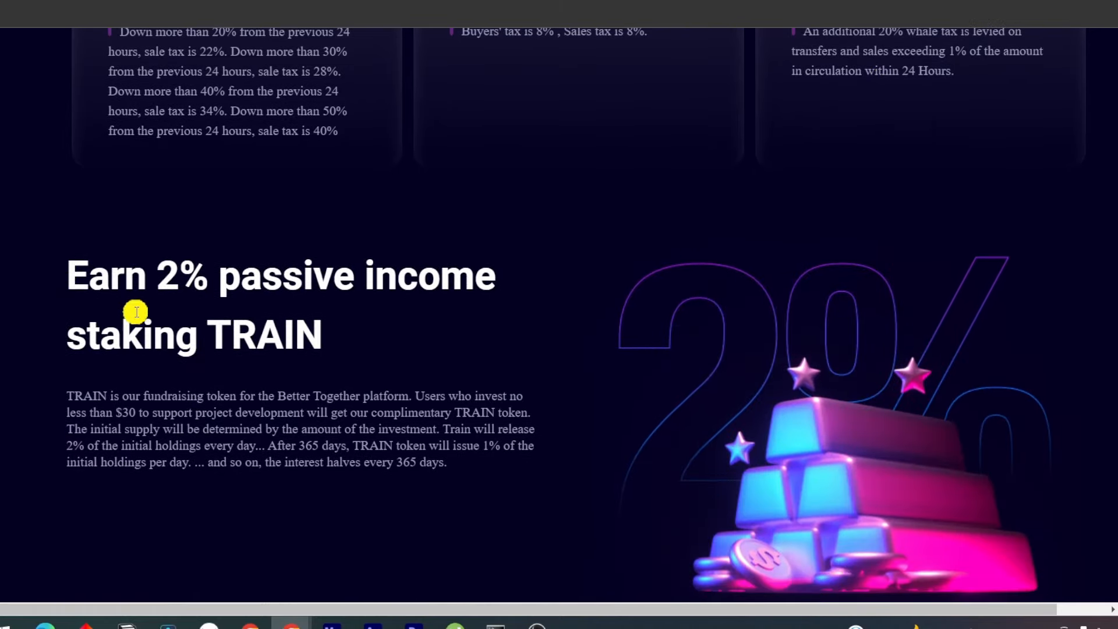
{"action": "mouse_move", "coordinate": [265, 311]}
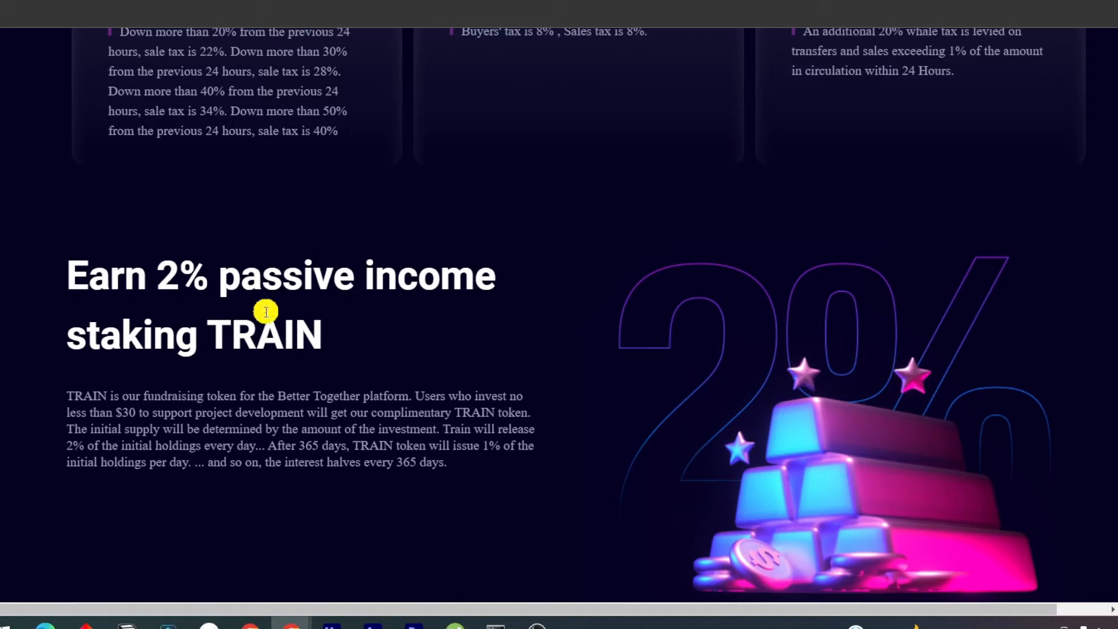
{"action": "mouse_move", "coordinate": [141, 413]}
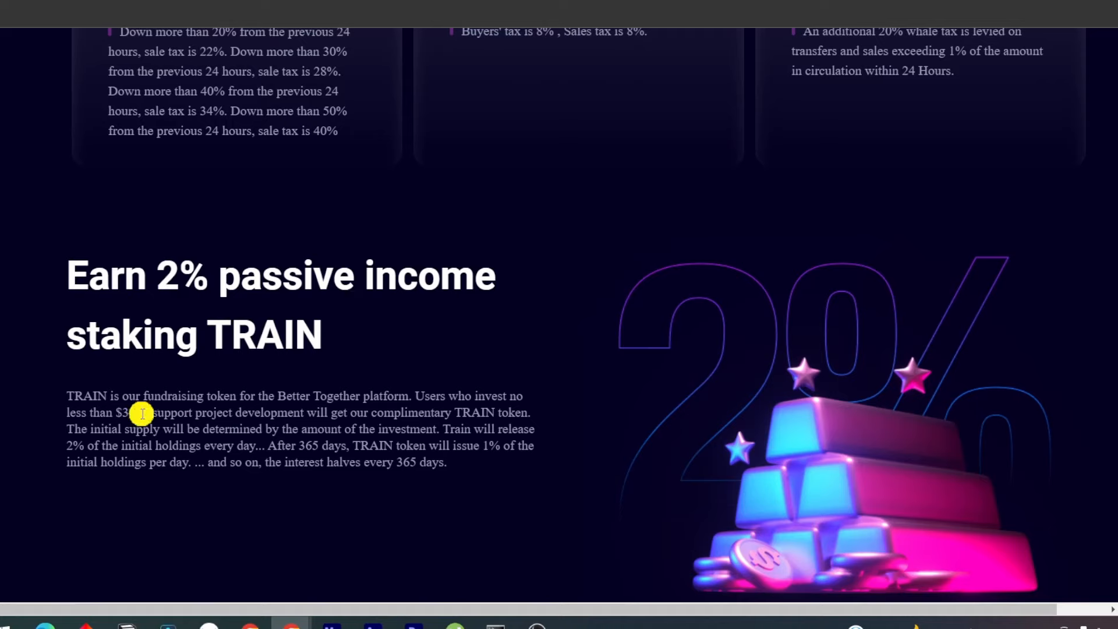
{"action": "mouse_move", "coordinate": [280, 415]}
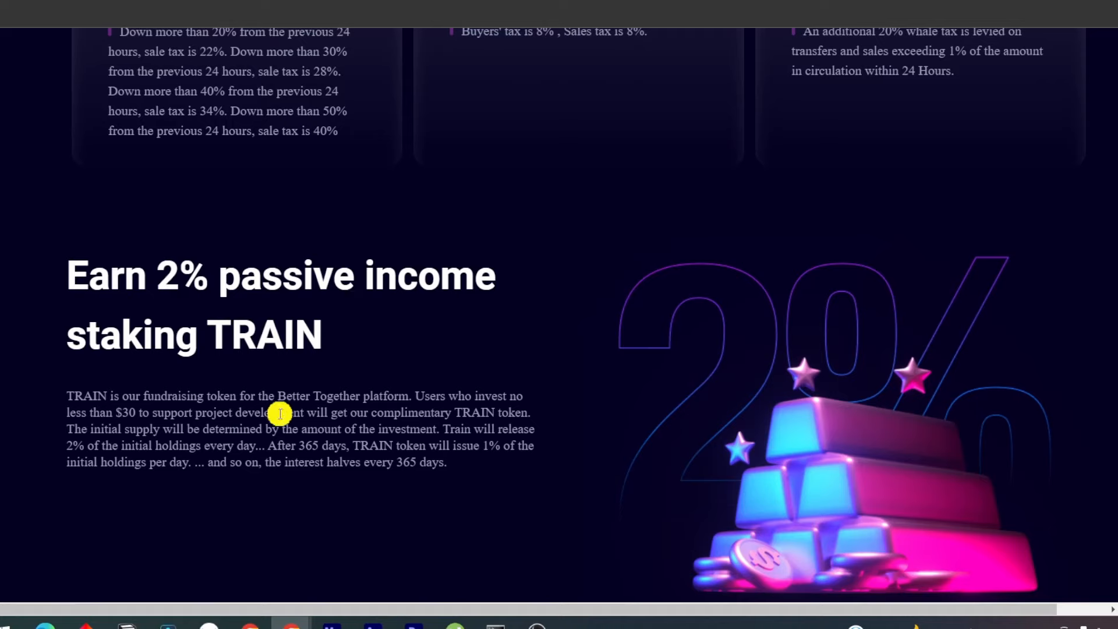
{"action": "left_click_drag", "start_coordinate": [274, 396], "coordinate": [424, 396]}
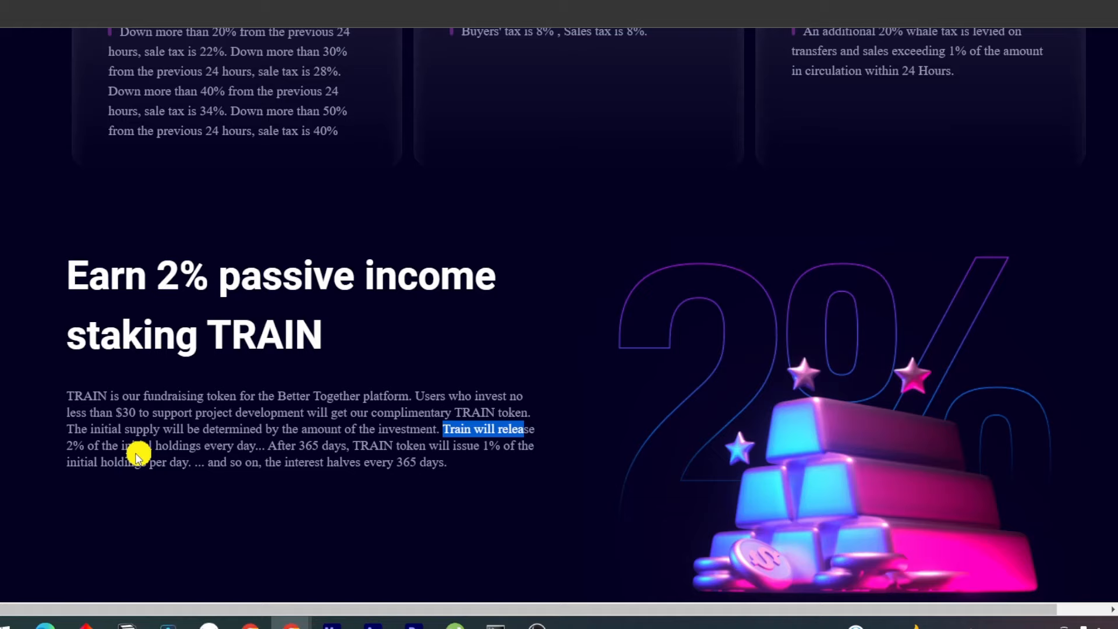
{"action": "mouse_move", "coordinate": [203, 474]}
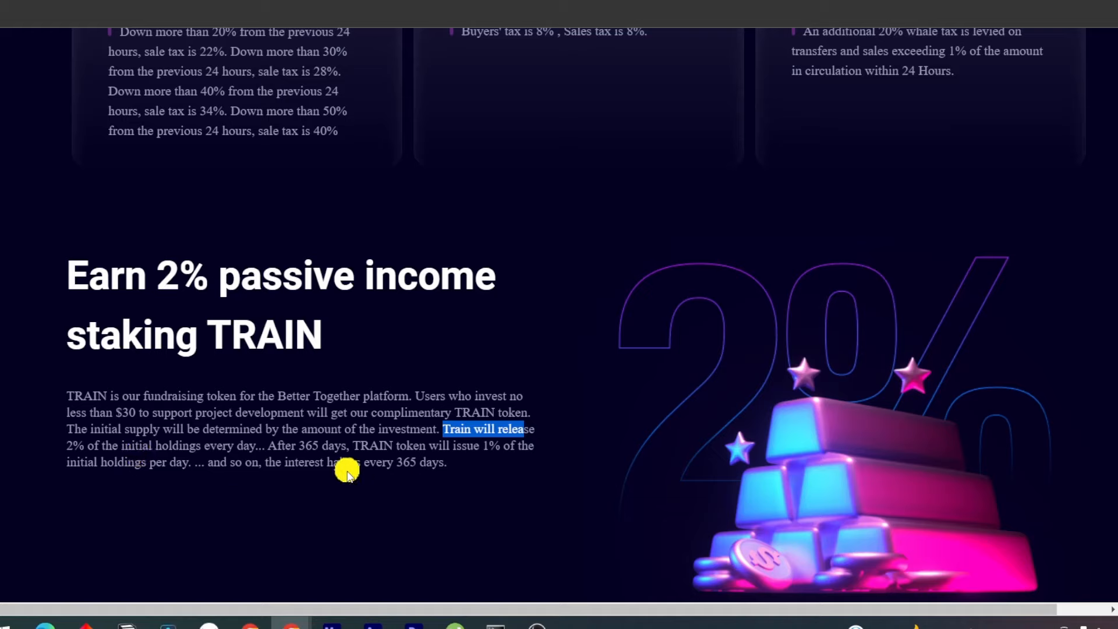
{"action": "scroll", "scroll_direction": "down", "scroll_amount": 3}
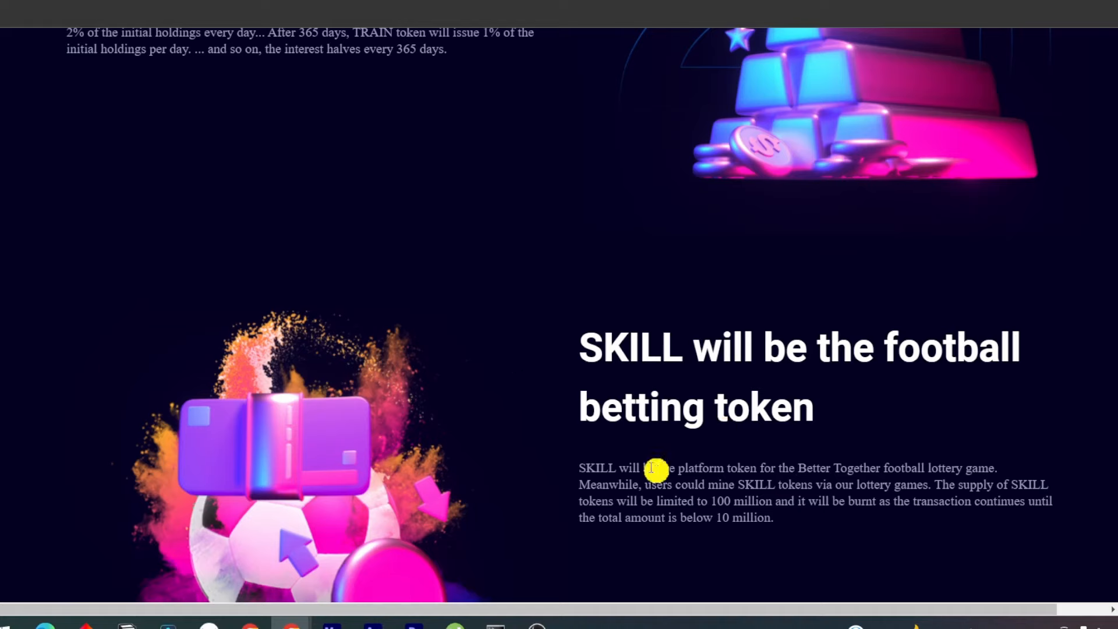
{"action": "mouse_move", "coordinate": [699, 471]}
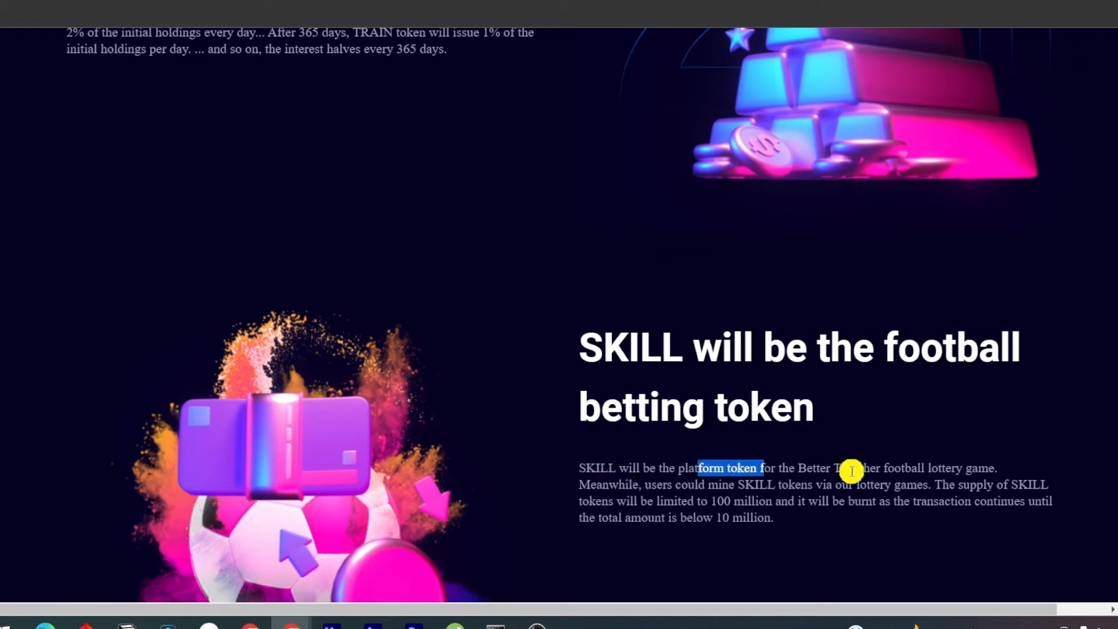
Step: Highlight part of the SKILL description and centre its supply and burn paragraph
{"action": "left_click_drag", "start_coordinate": [848, 472], "coordinate": [937, 484]}
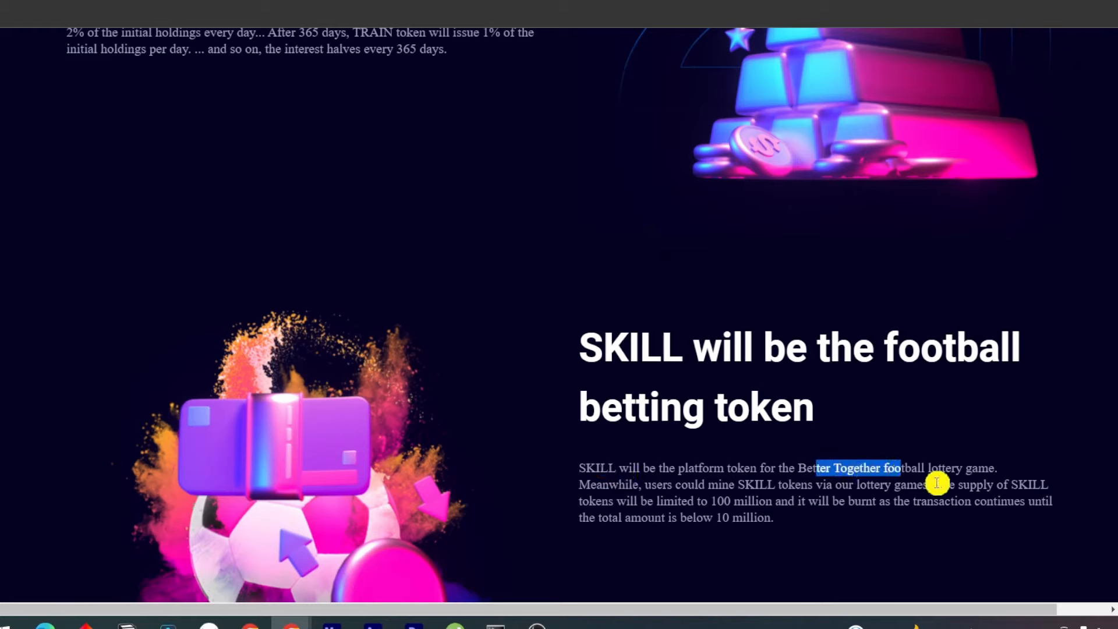
{"action": "scroll", "scroll_direction": "down", "scroll_amount": 3}
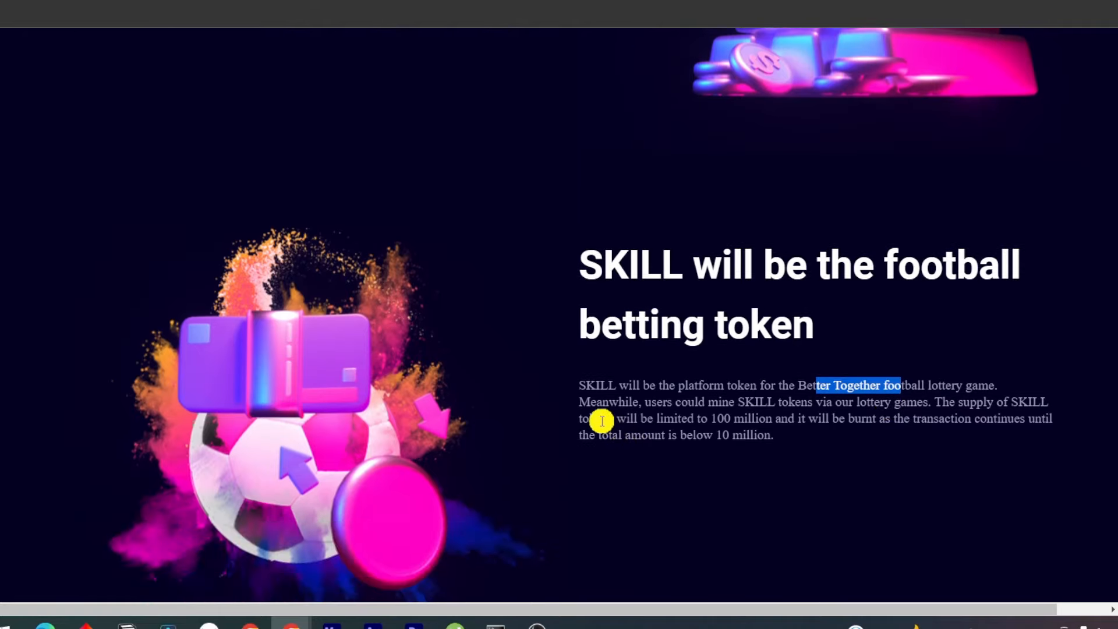
{"action": "mouse_move", "coordinate": [750, 422]}
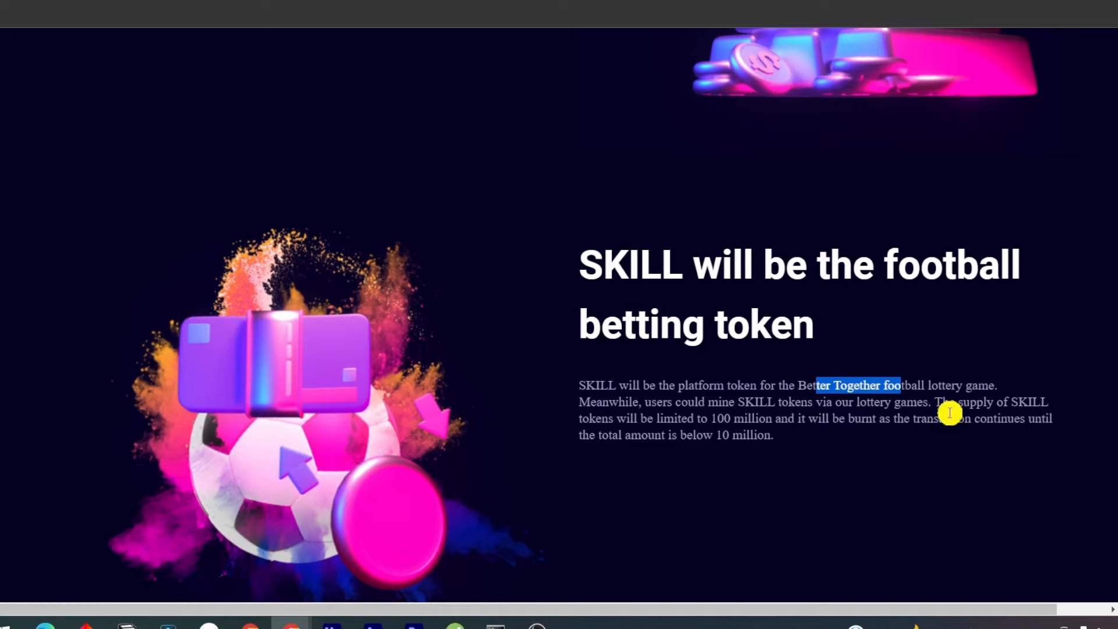
{"action": "mouse_move", "coordinate": [829, 435]}
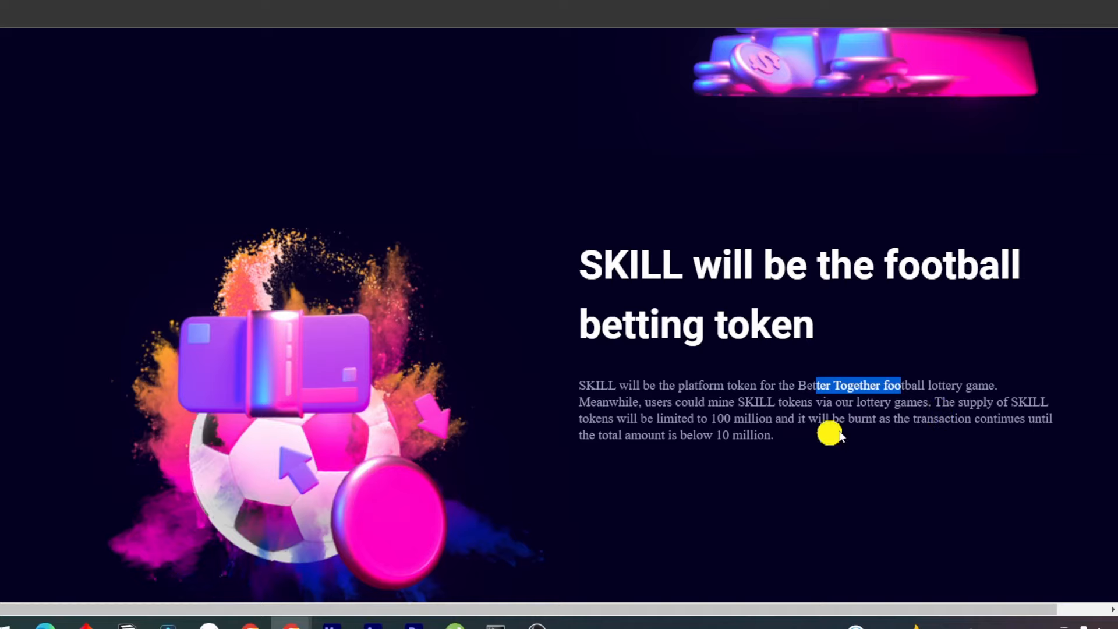
{"action": "mouse_move", "coordinate": [924, 414]}
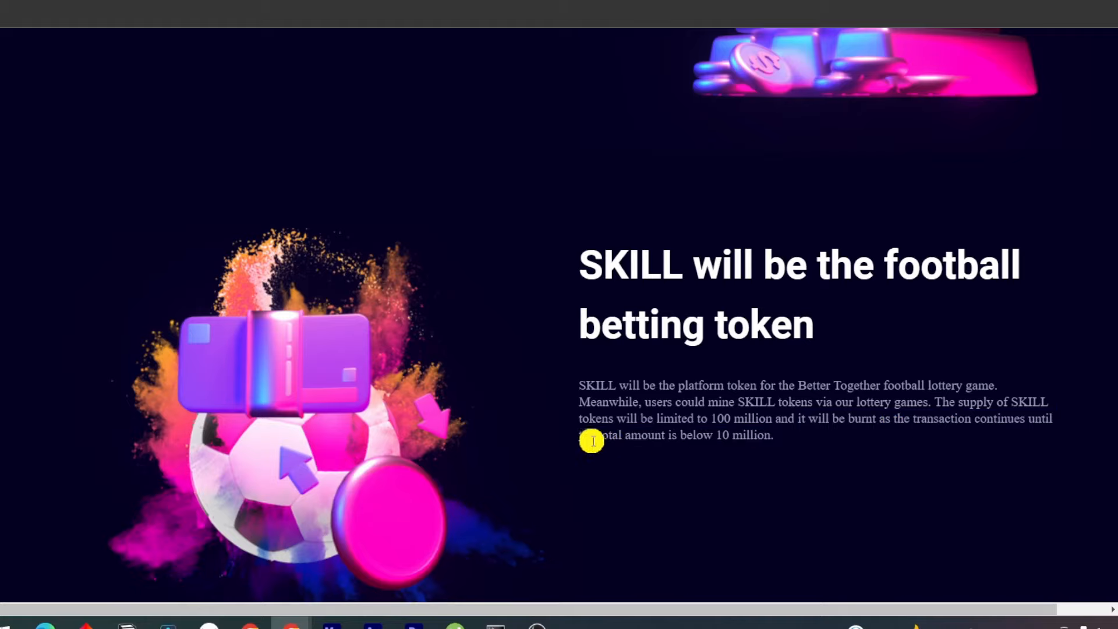
Step: Highlight the Reserve NFT sentence, then scroll past the trust cards to the 2022 Roadmap
{"action": "scroll", "scroll_direction": "down", "scroll_amount": 3}
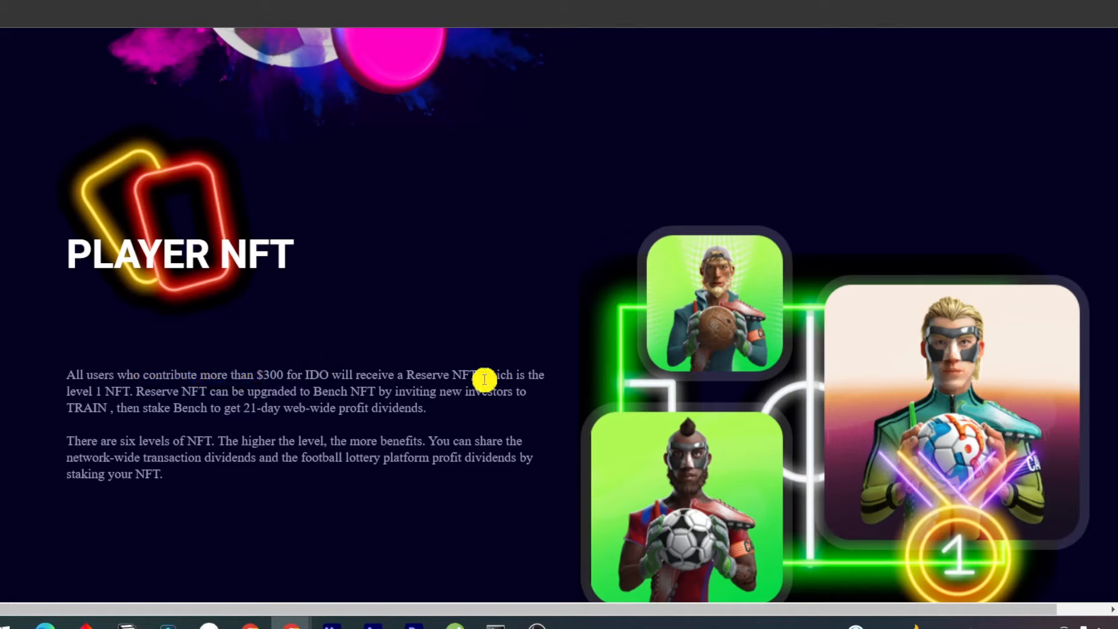
{"action": "left_click_drag", "start_coordinate": [485, 374], "coordinate": [202, 403]}
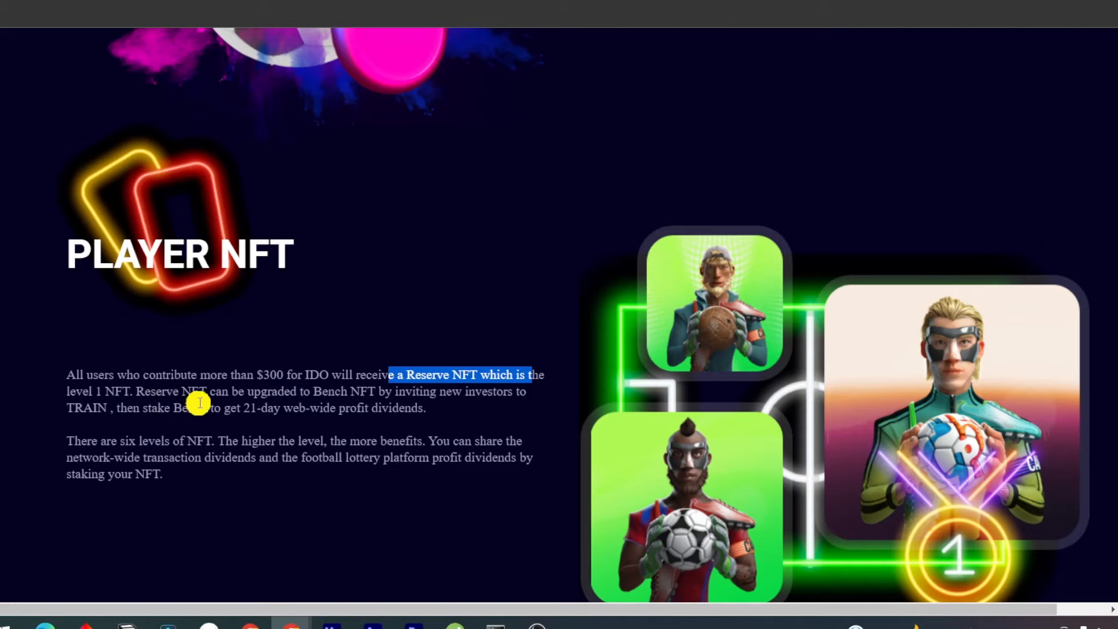
{"action": "mouse_move", "coordinate": [528, 352]}
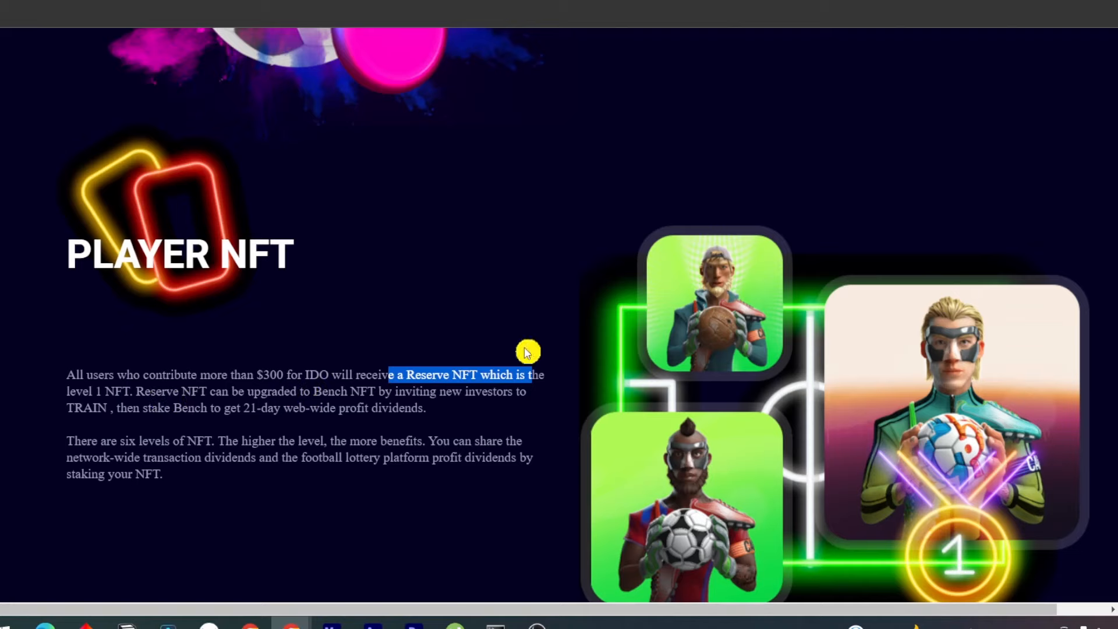
{"action": "mouse_move", "coordinate": [311, 459]}
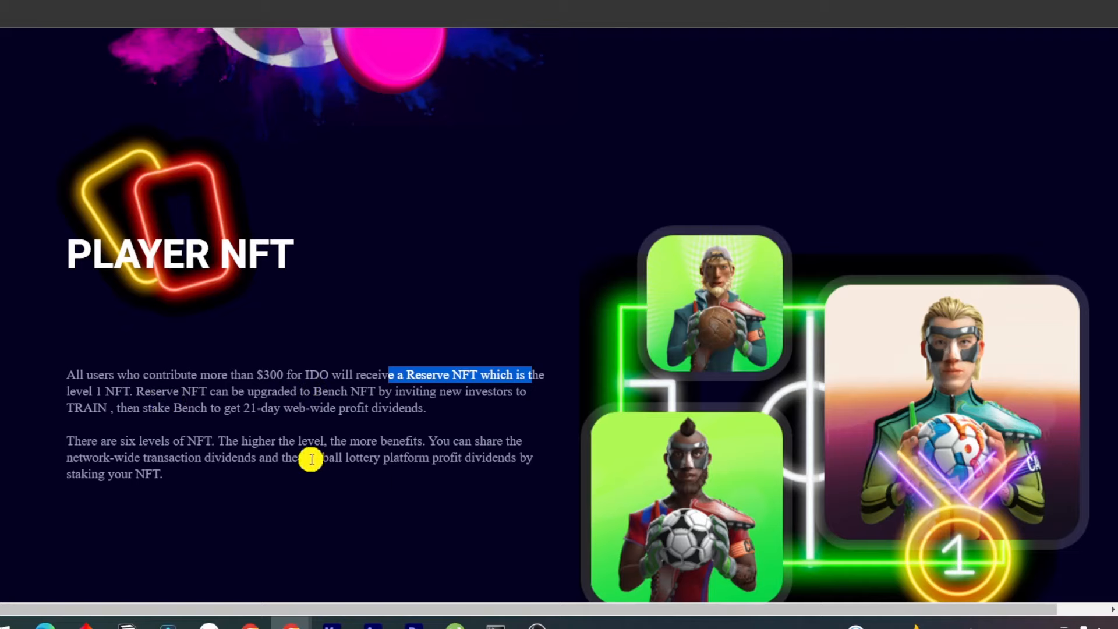
{"action": "scroll", "scroll_direction": "down", "scroll_amount": 3}
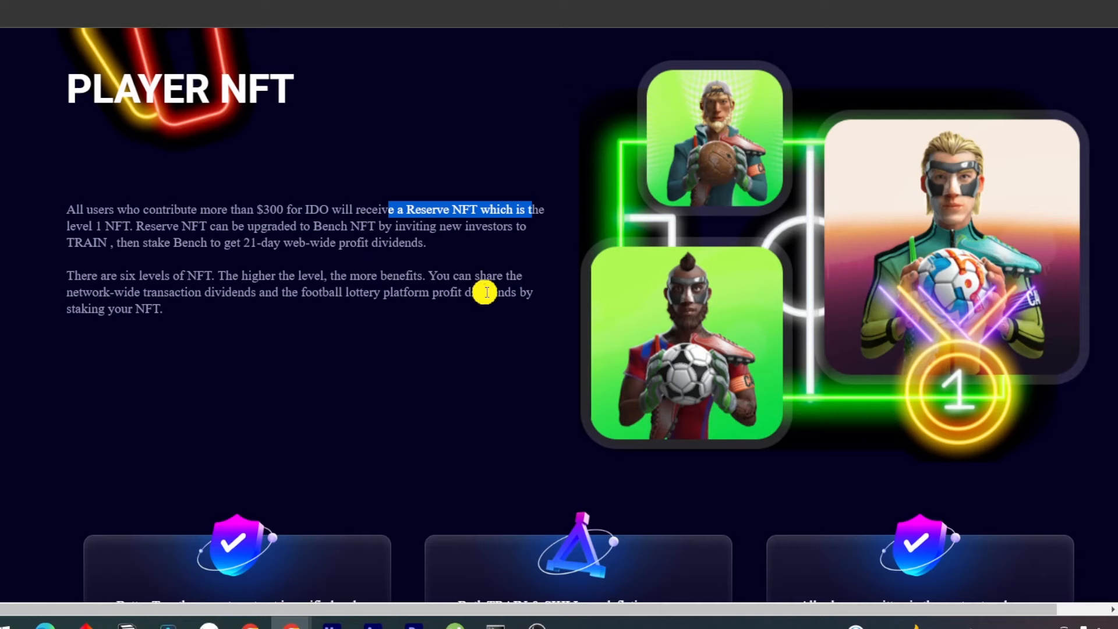
{"action": "scroll", "scroll_direction": "down", "scroll_amount": 3}
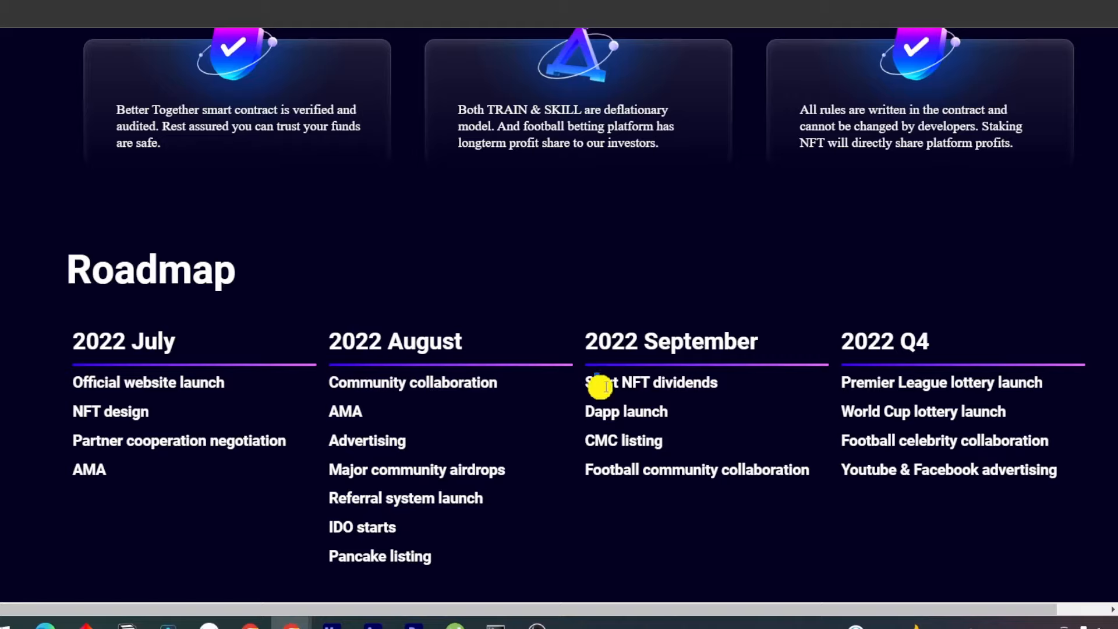
Step: Double-click 'Start NFT dividends' under 2022 September, then move to the TRAIN(token) docs
{"action": "double_click", "coordinate": [651, 383]}
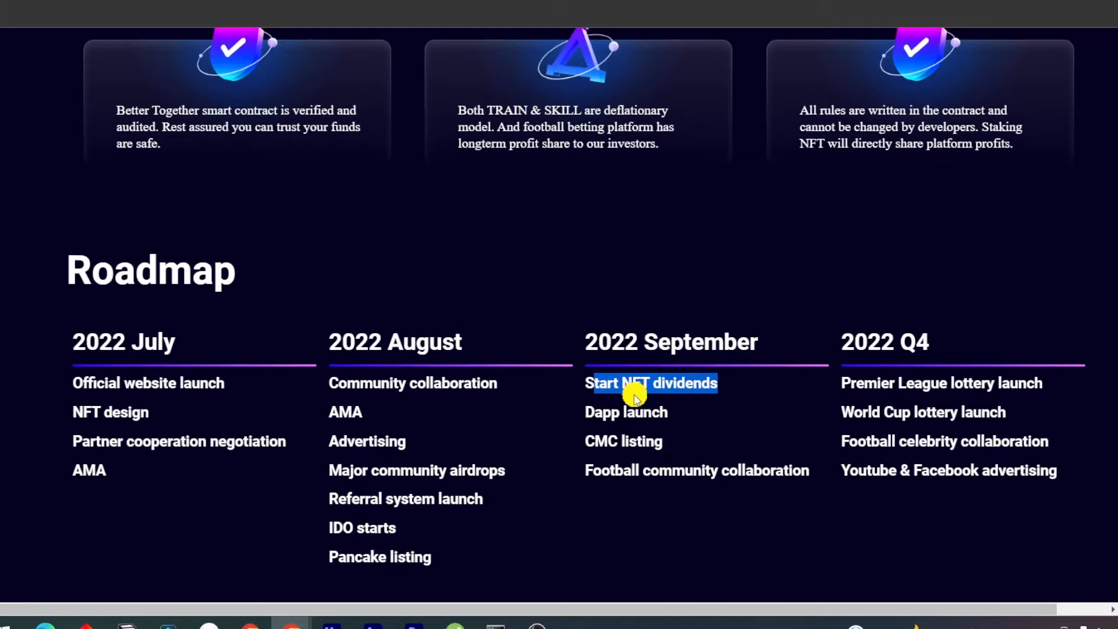
{"action": "mouse_move", "coordinate": [695, 435]}
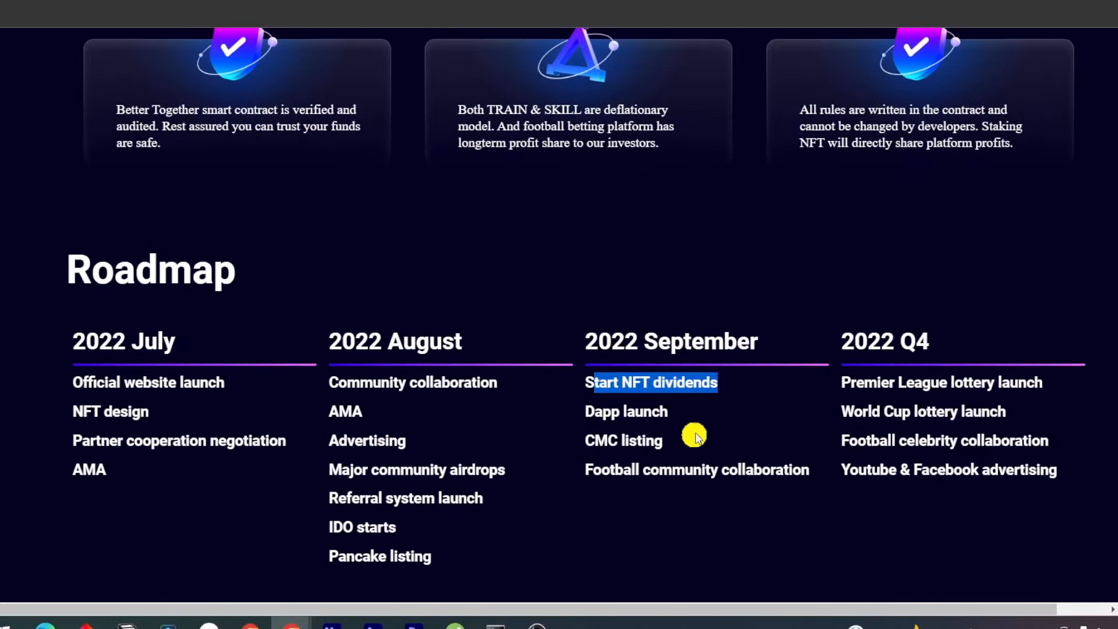
{"action": "mouse_move", "coordinate": [677, 424]}
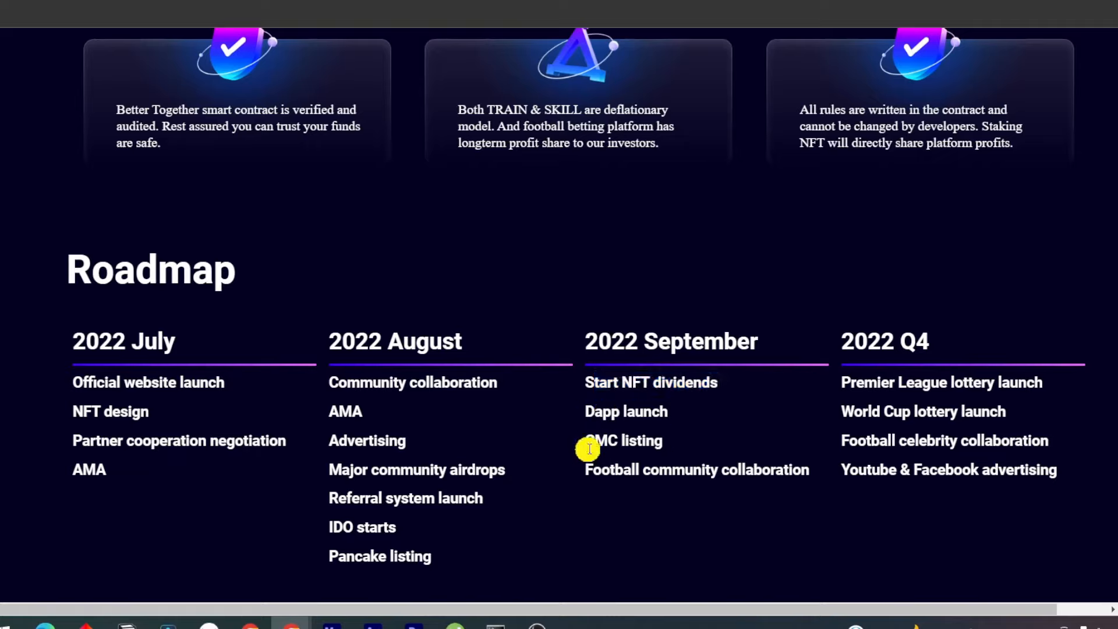
{"action": "mouse_move", "coordinate": [616, 469]}
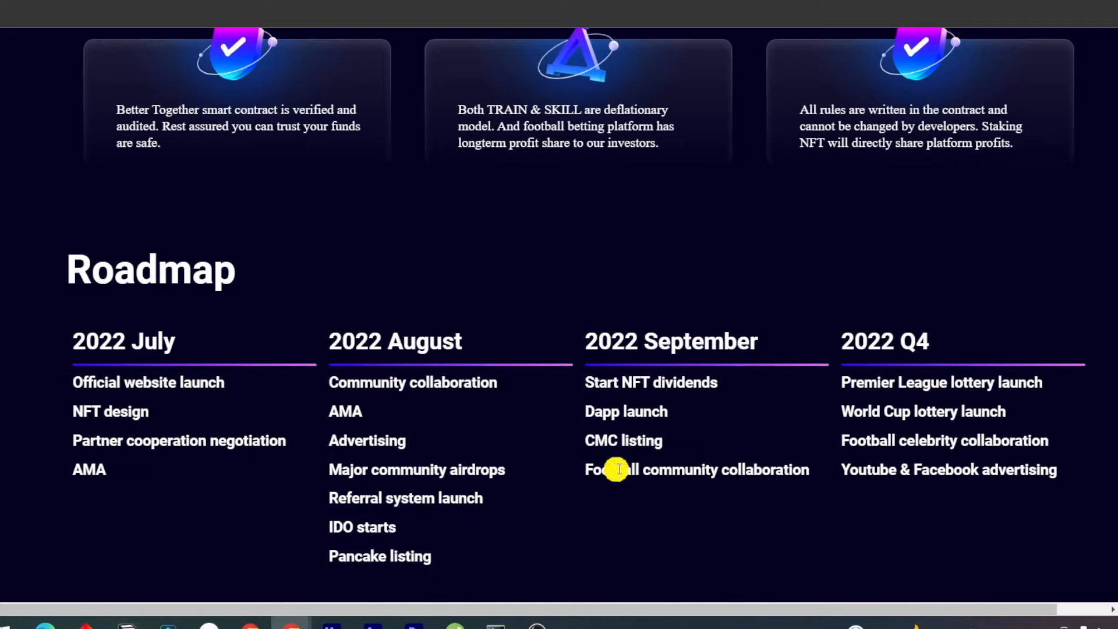
{"action": "mouse_move", "coordinate": [727, 458]}
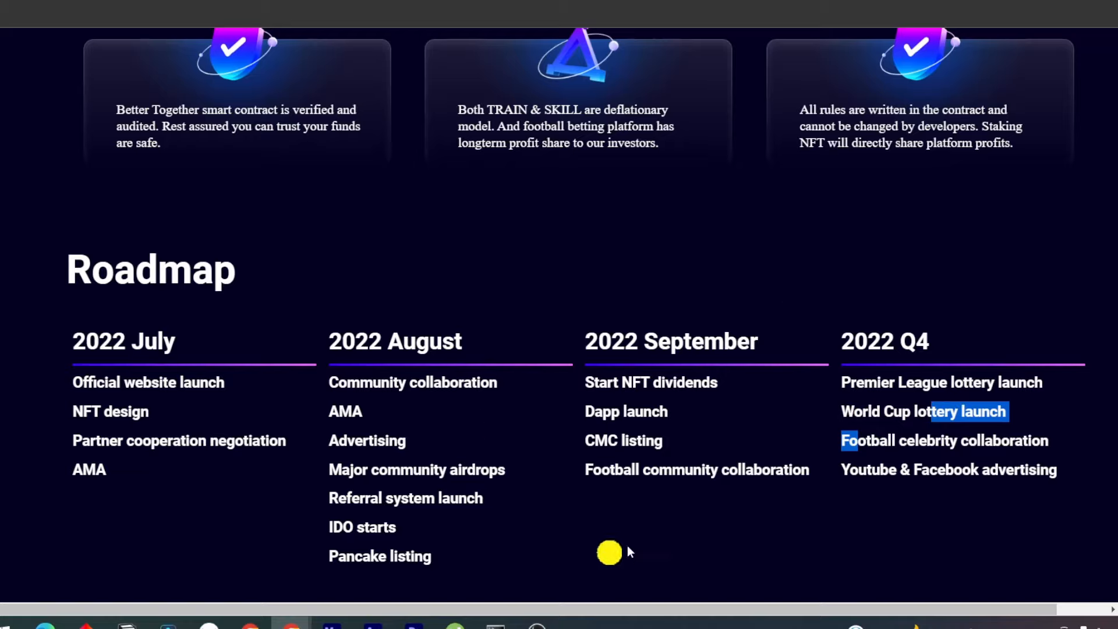
{"action": "scroll", "scroll_direction": "down", "scroll_amount": 3}
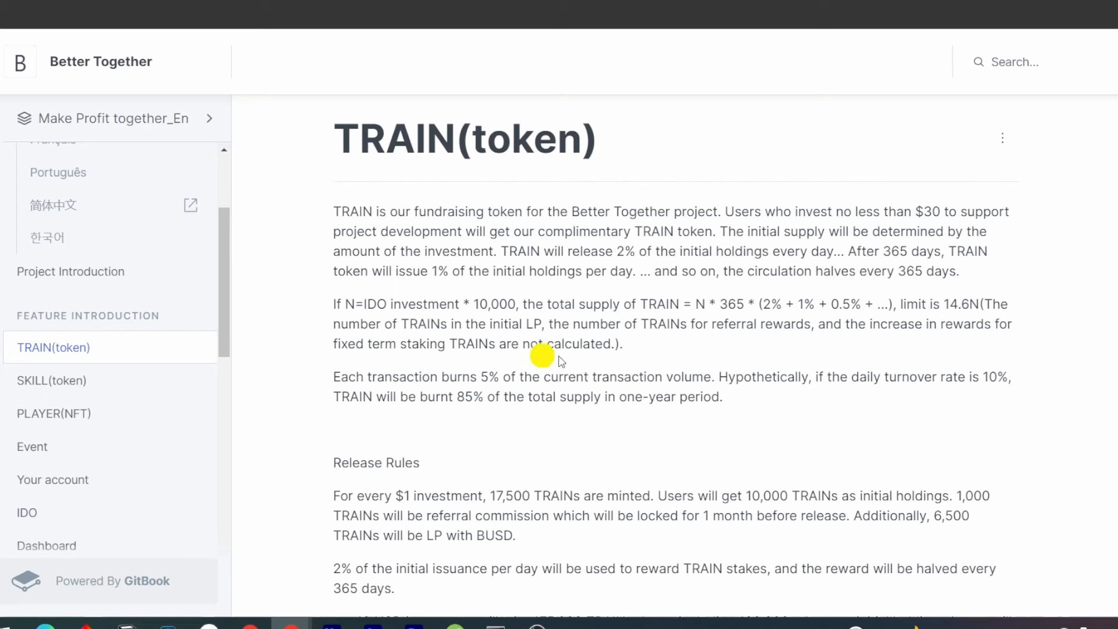
{"action": "mouse_move", "coordinate": [583, 453]}
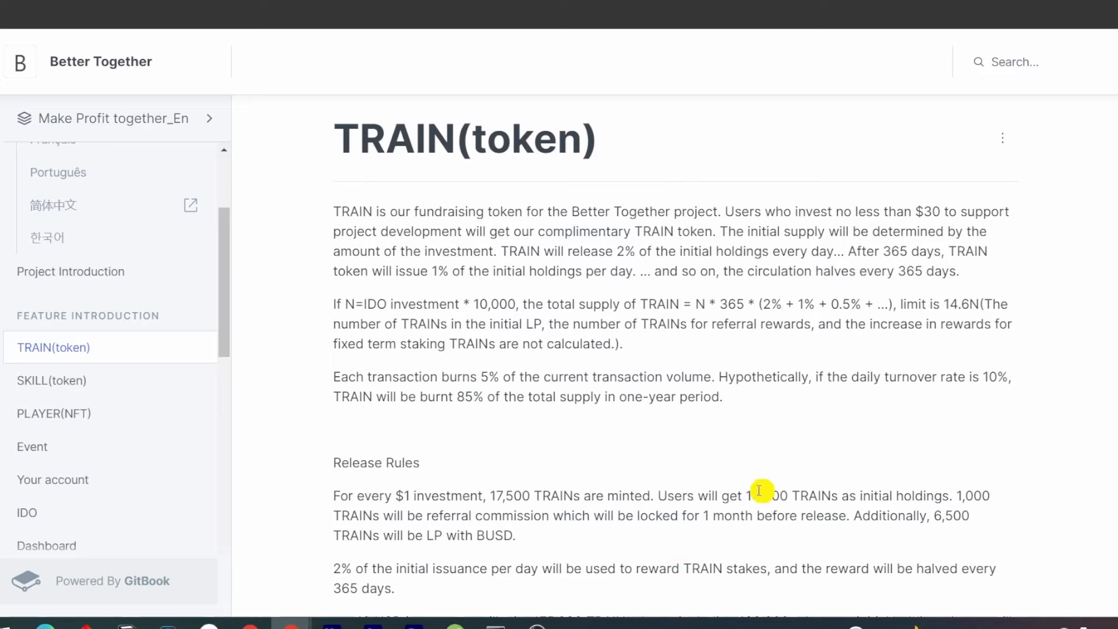
{"action": "mouse_move", "coordinate": [782, 502]}
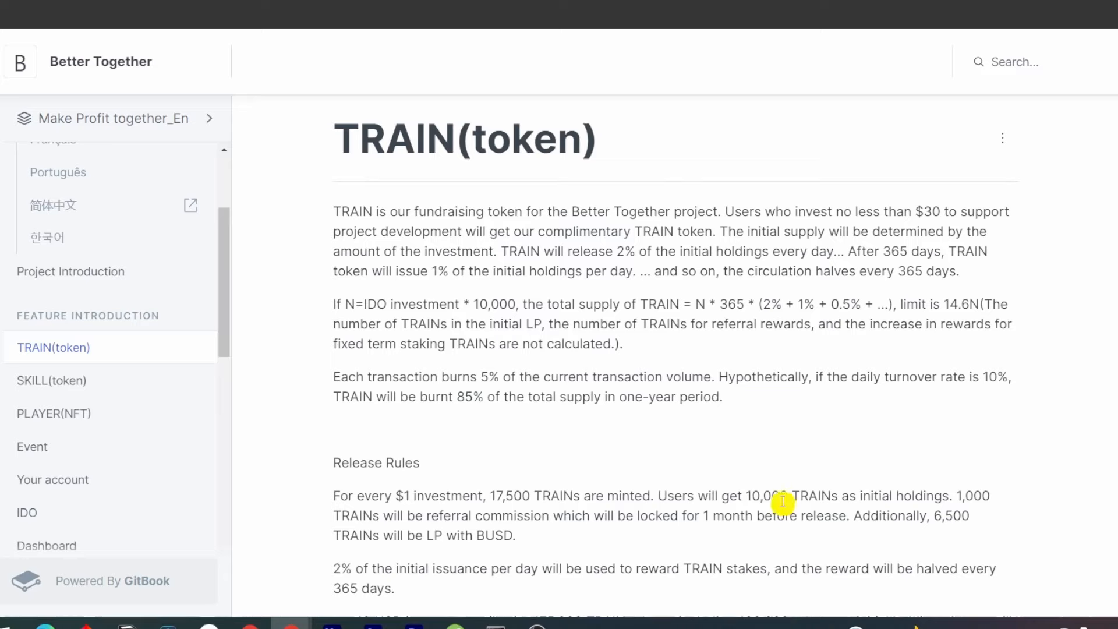
{"action": "mouse_move", "coordinate": [759, 564]}
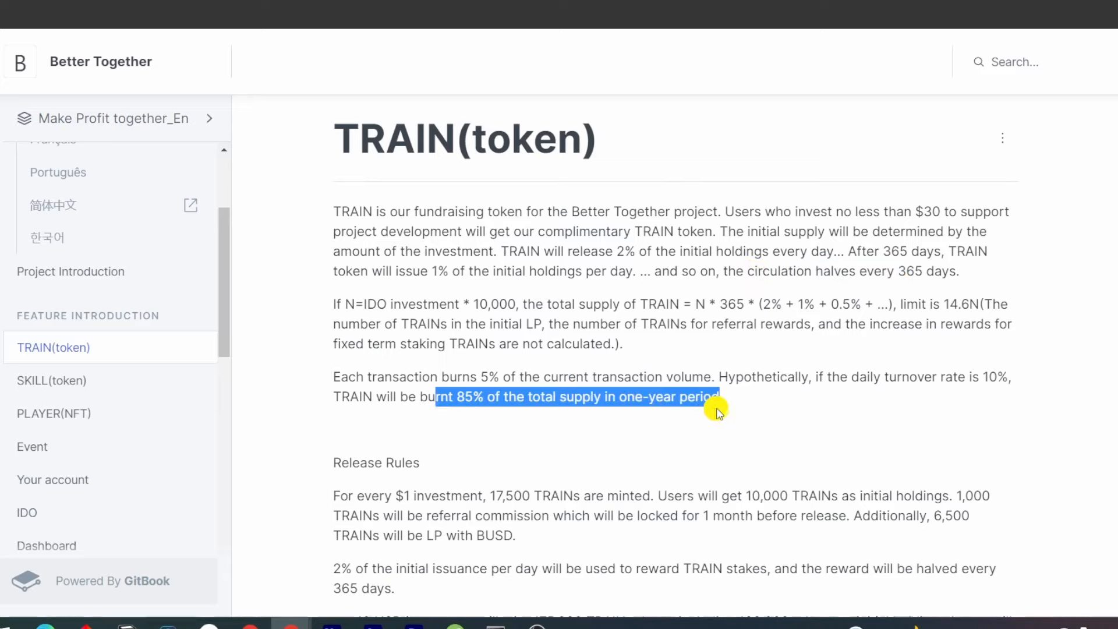
{"action": "mouse_move", "coordinate": [1001, 376]}
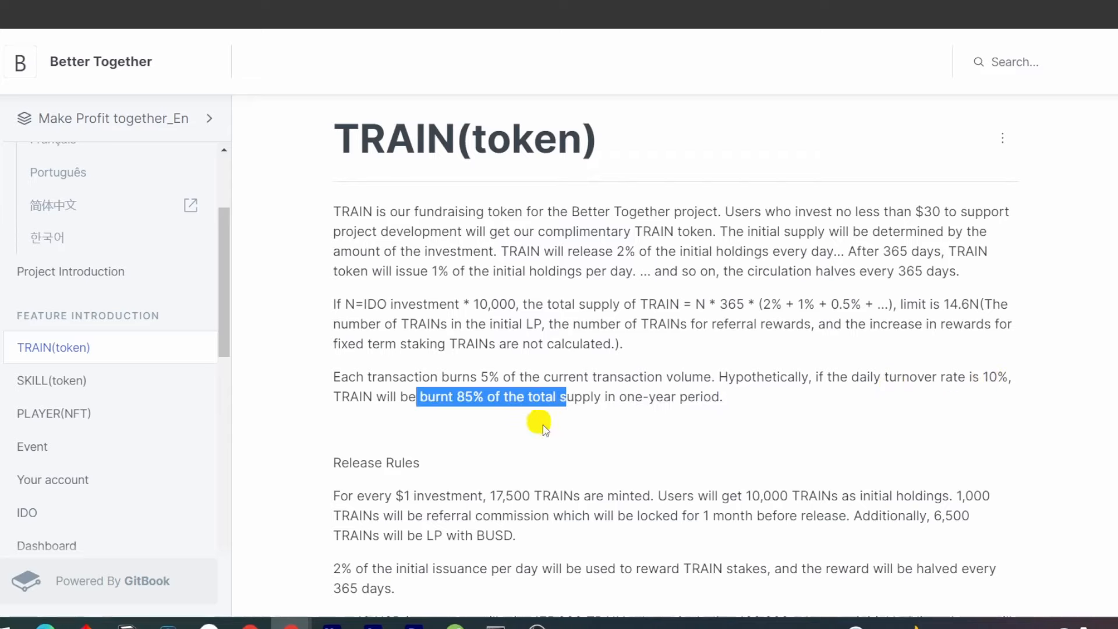
Step: Highlight the claim about burning 85% of TRAIN supply and scroll to the taxes
{"action": "left_click_drag", "start_coordinate": [545, 428], "coordinate": [619, 397]}
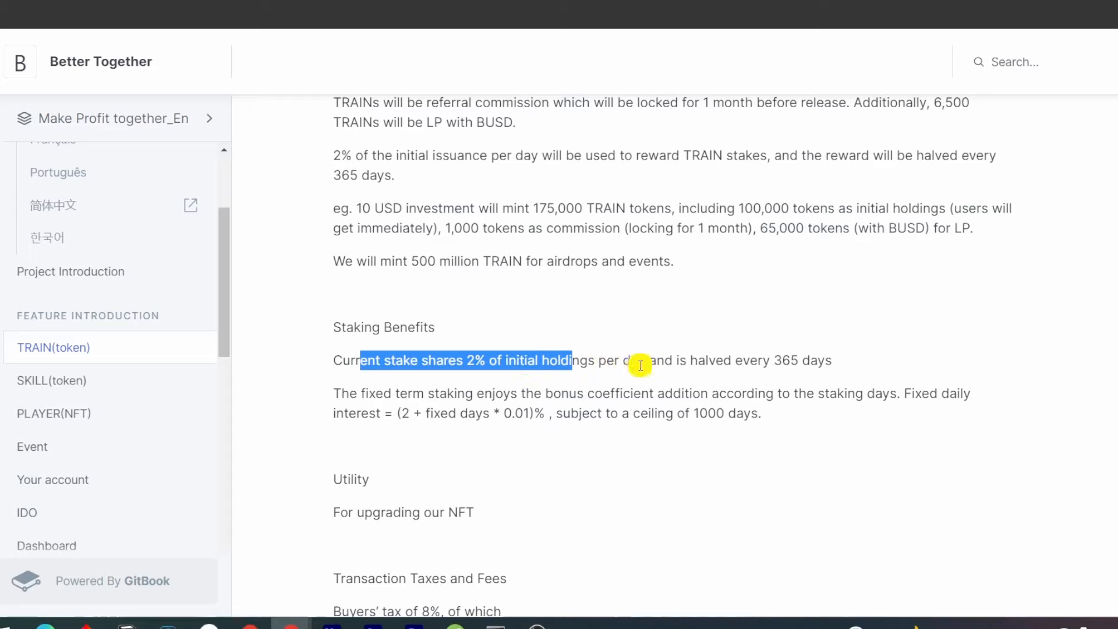
{"action": "mouse_move", "coordinate": [783, 350]}
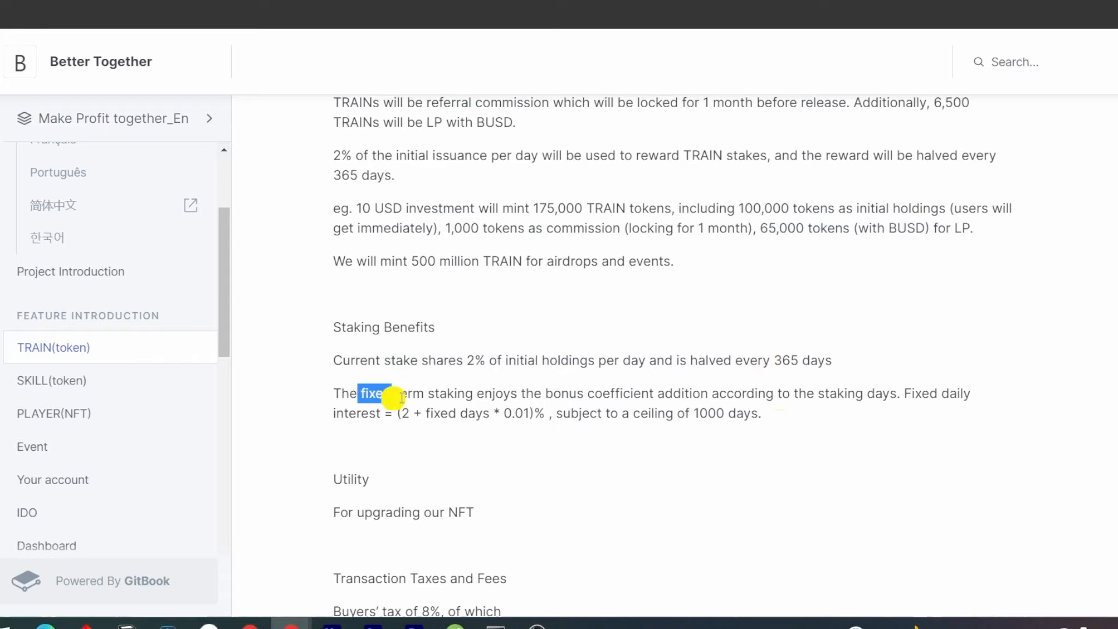
{"action": "scroll", "scroll_direction": "down", "scroll_amount": 3}
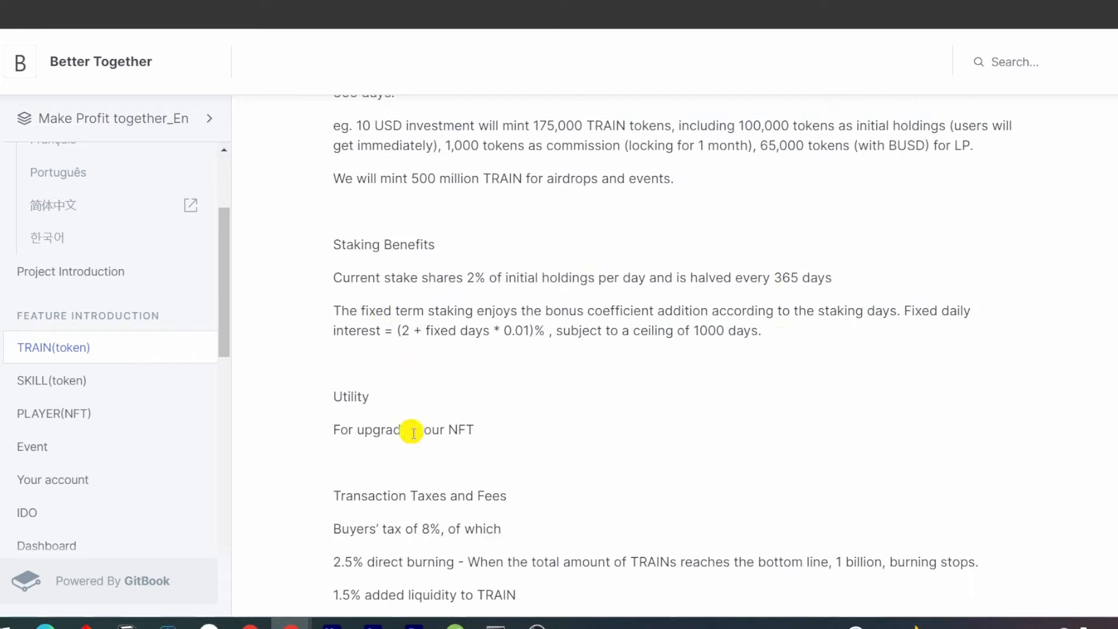
{"action": "scroll", "scroll_direction": "down", "scroll_amount": 3}
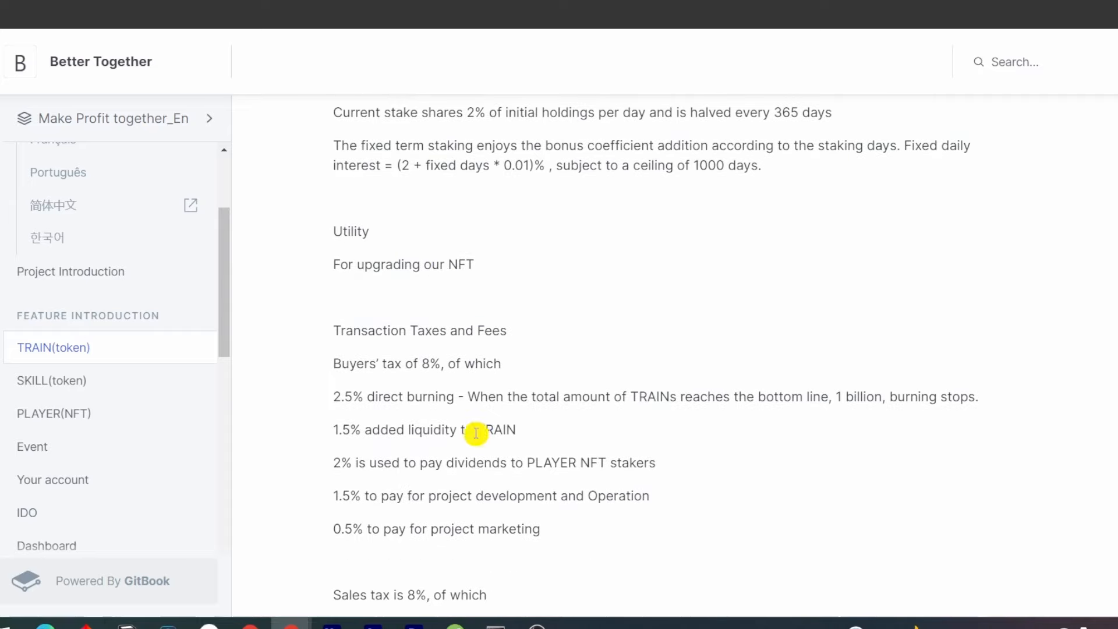
Step: Highlight the buyers' tax breakdown and scroll to the whale tax and summary
{"action": "left_click_drag", "start_coordinate": [339, 330], "coordinate": [482, 496]}
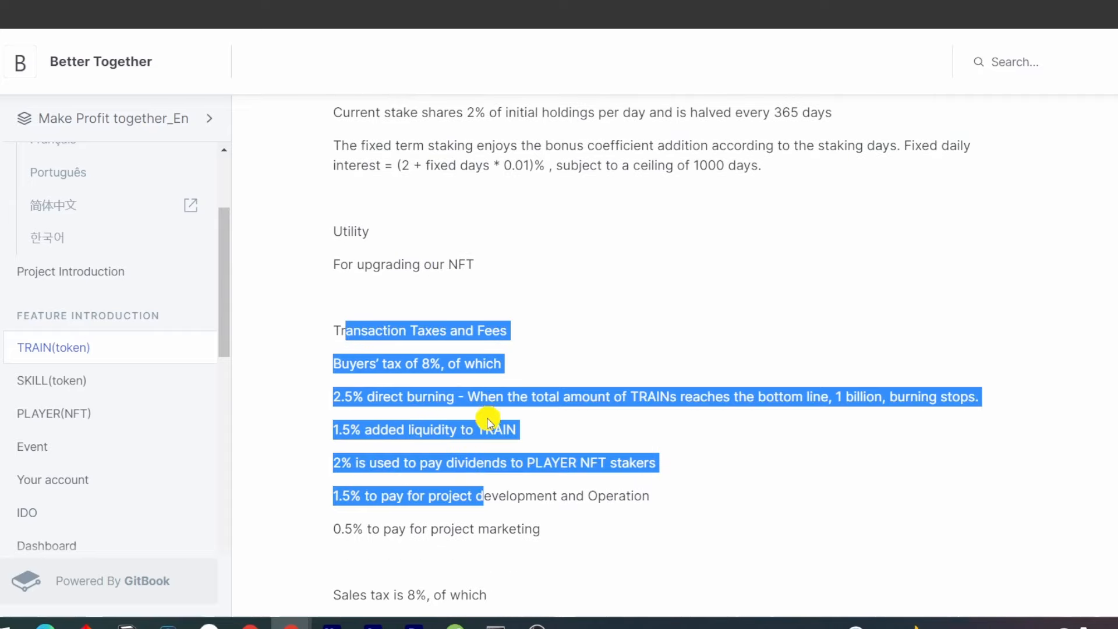
{"action": "scroll", "scroll_direction": "down", "scroll_amount": 3}
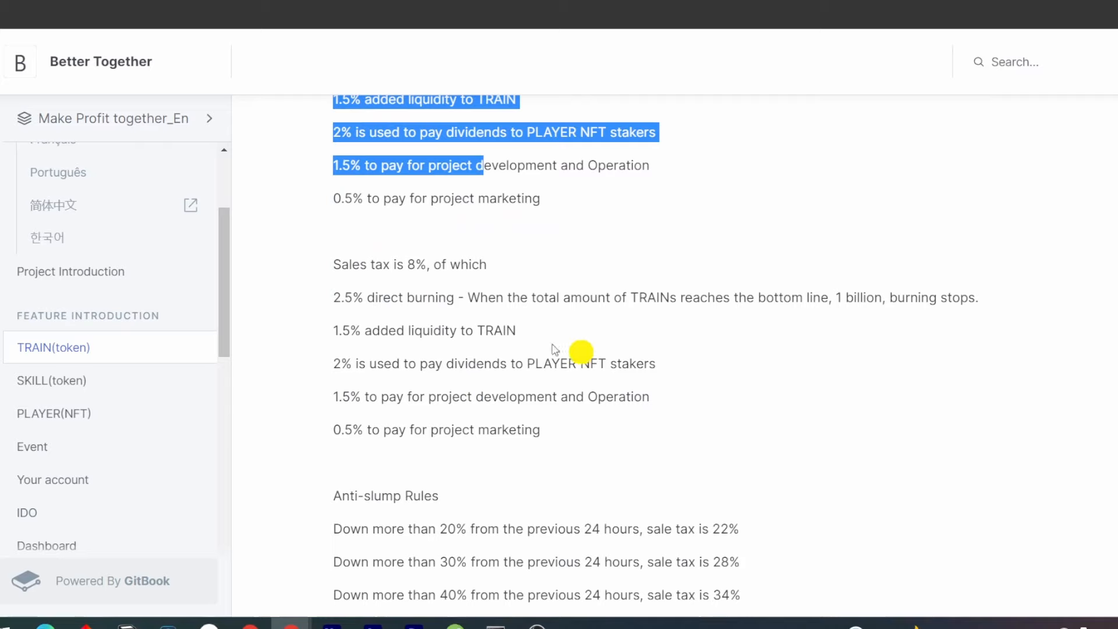
{"action": "mouse_move", "coordinate": [425, 378]}
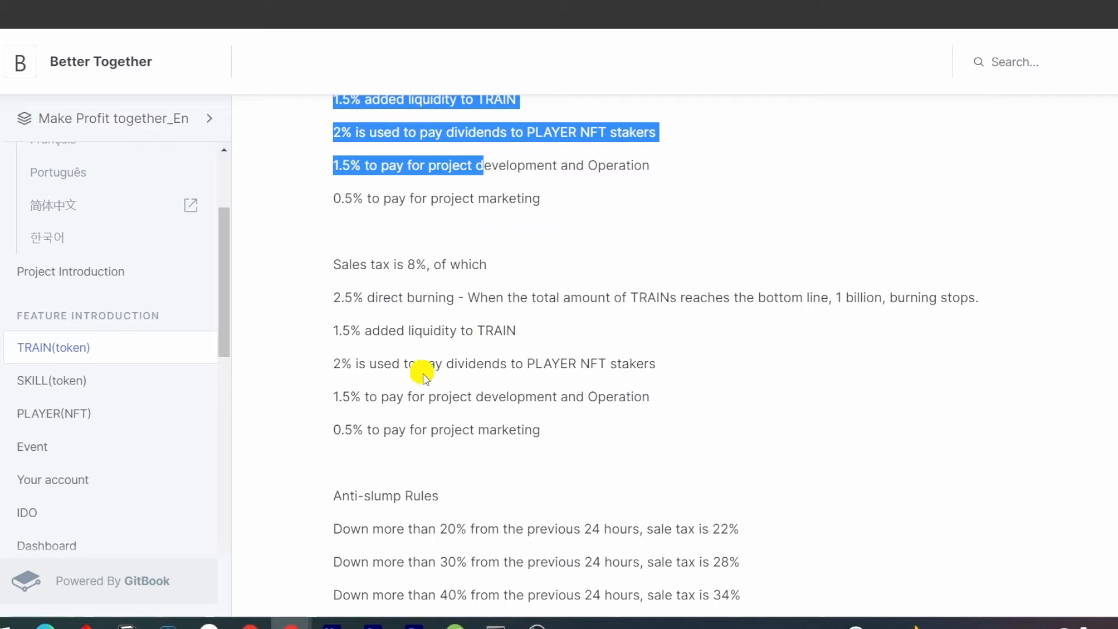
{"action": "scroll", "scroll_direction": "down", "scroll_amount": 3}
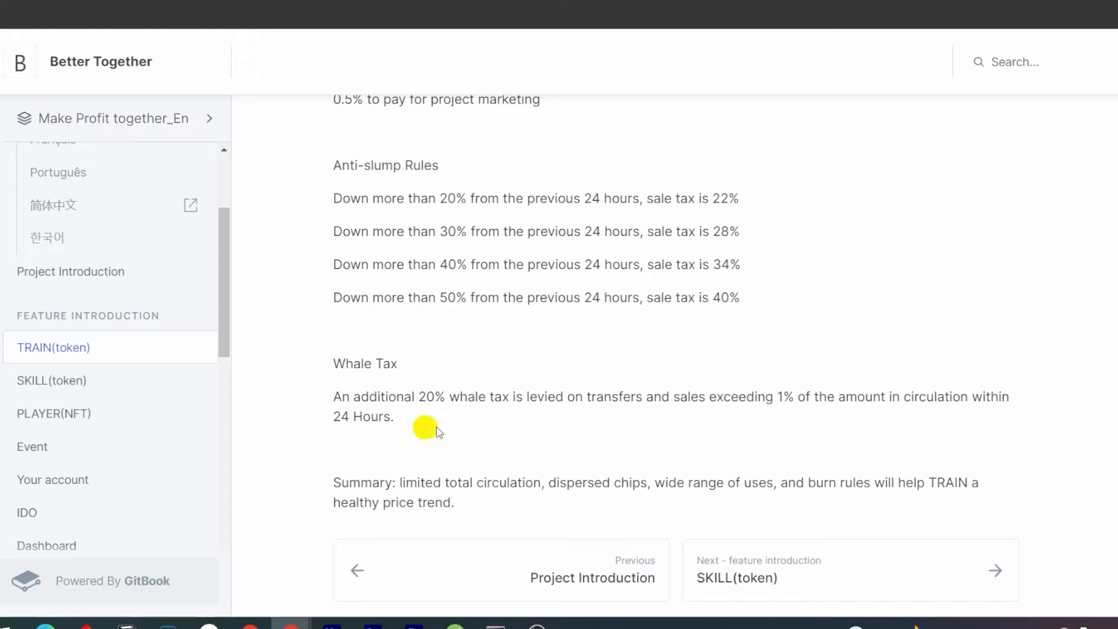
Step: Scroll through SKILL(token) release rules, utility, taxes and whale tax, then open PLAYER(NFT)
{"action": "left_click", "coordinate": [51, 380]}
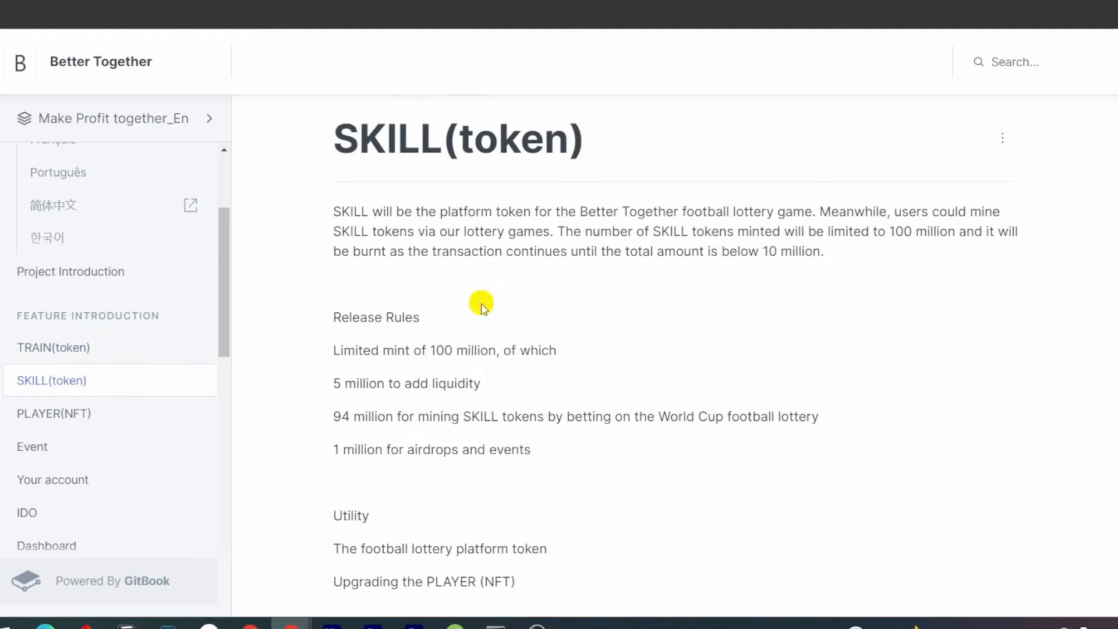
{"action": "scroll", "scroll_direction": "down", "scroll_amount": 3}
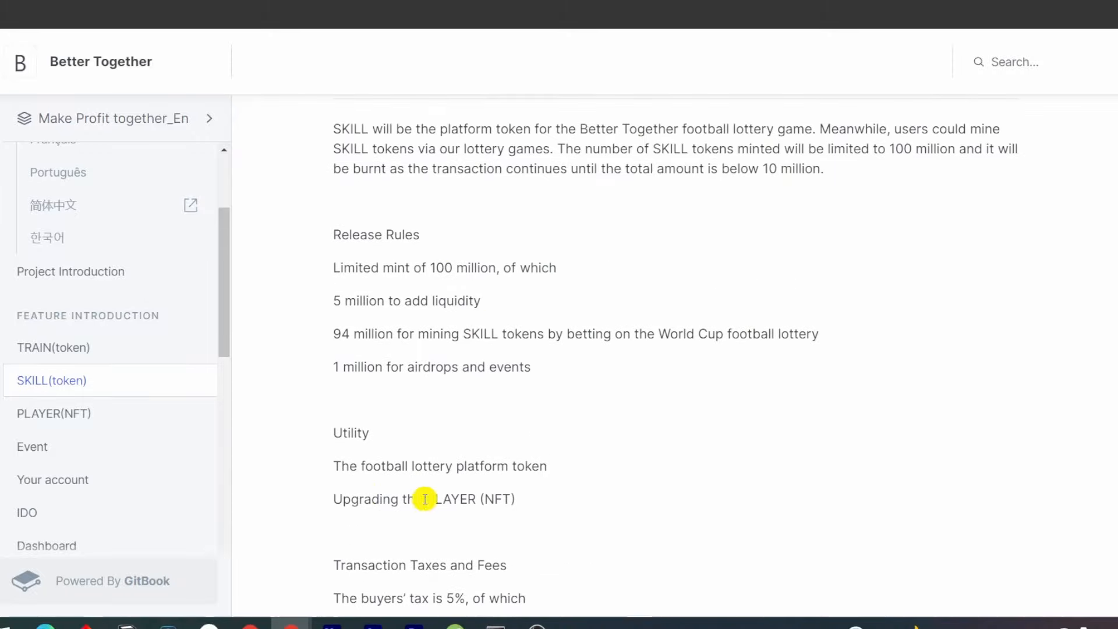
{"action": "mouse_move", "coordinate": [369, 473]}
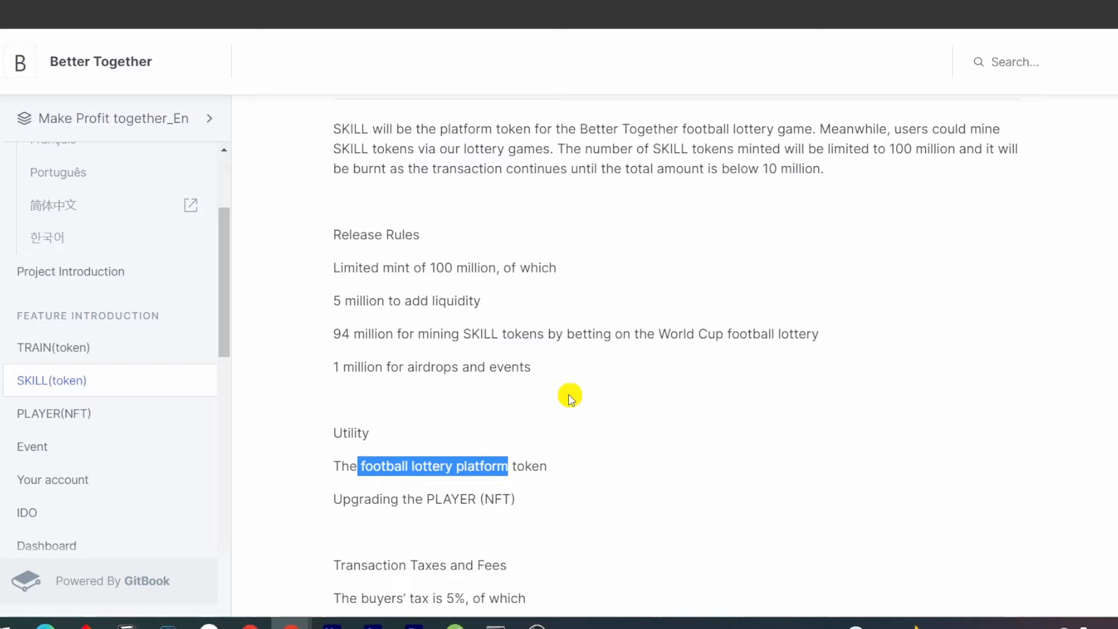
{"action": "scroll", "scroll_direction": "down", "scroll_amount": 3}
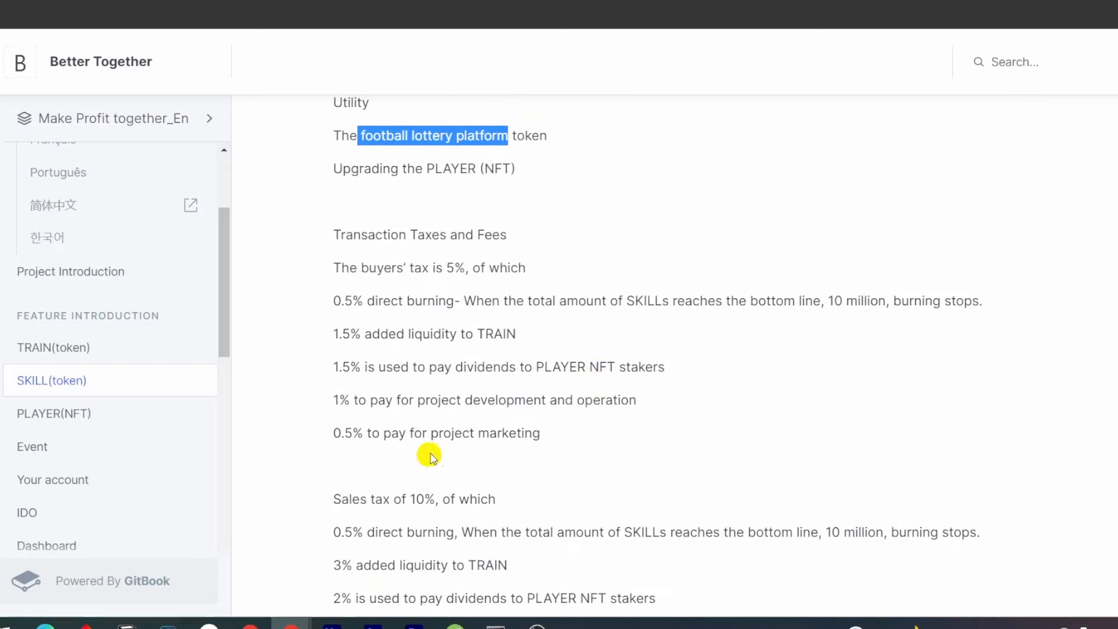
{"action": "scroll", "scroll_direction": "down", "scroll_amount": 3}
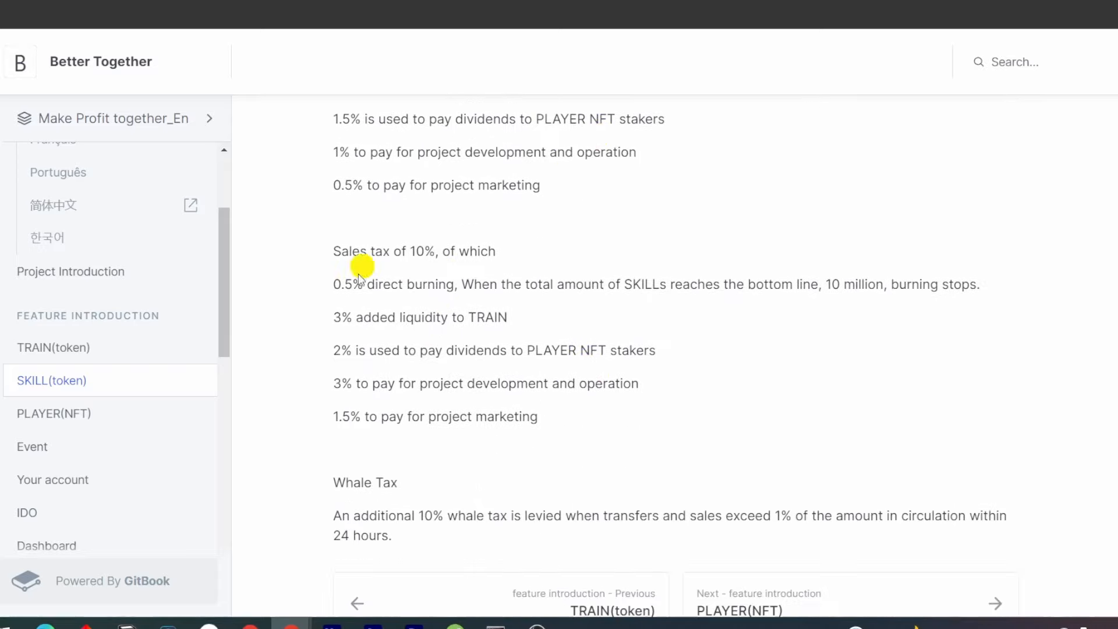
{"action": "scroll", "scroll_direction": "down", "scroll_amount": 3}
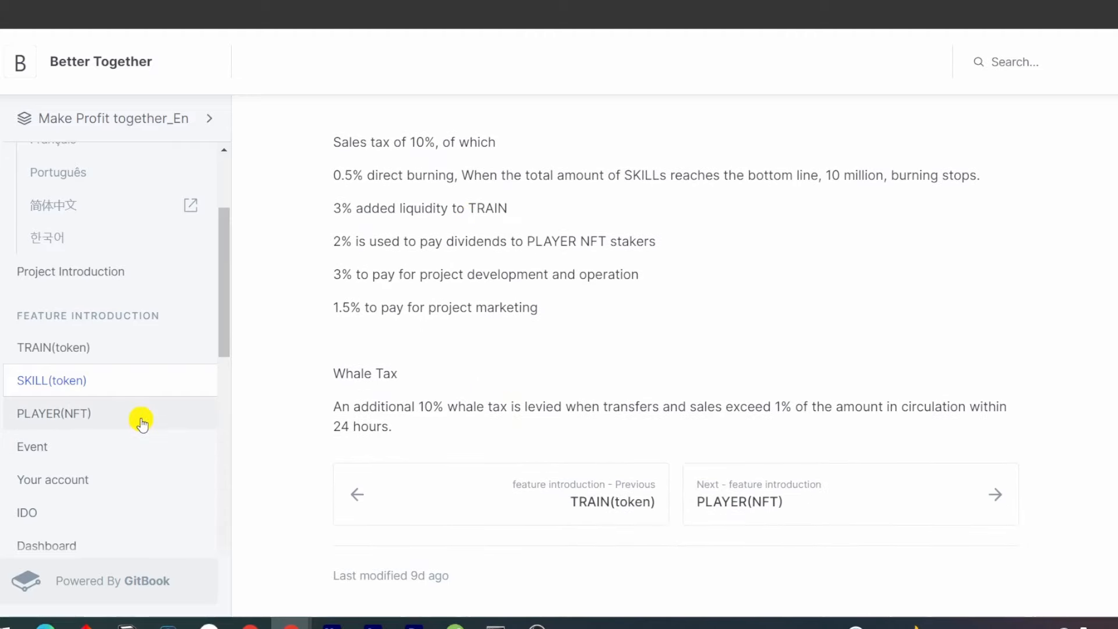
{"action": "left_click", "coordinate": [53, 413]}
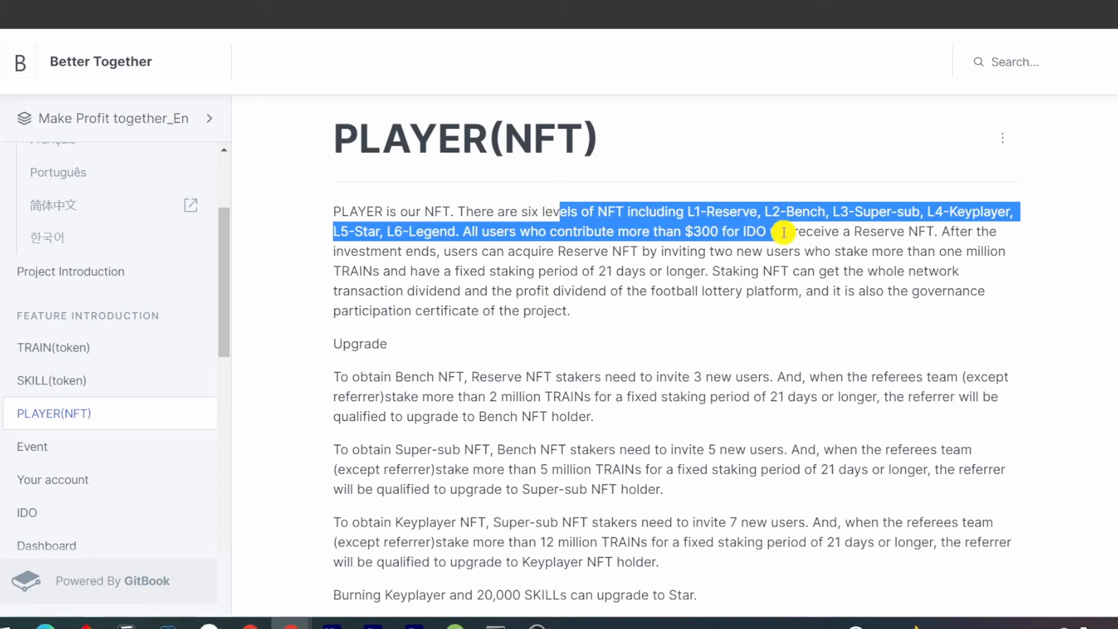
Step: Highlight the Keyplayer 20% extra interest and TRAIN benefit, then open the IDO page
{"action": "scroll", "scroll_direction": "down", "scroll_amount": 3}
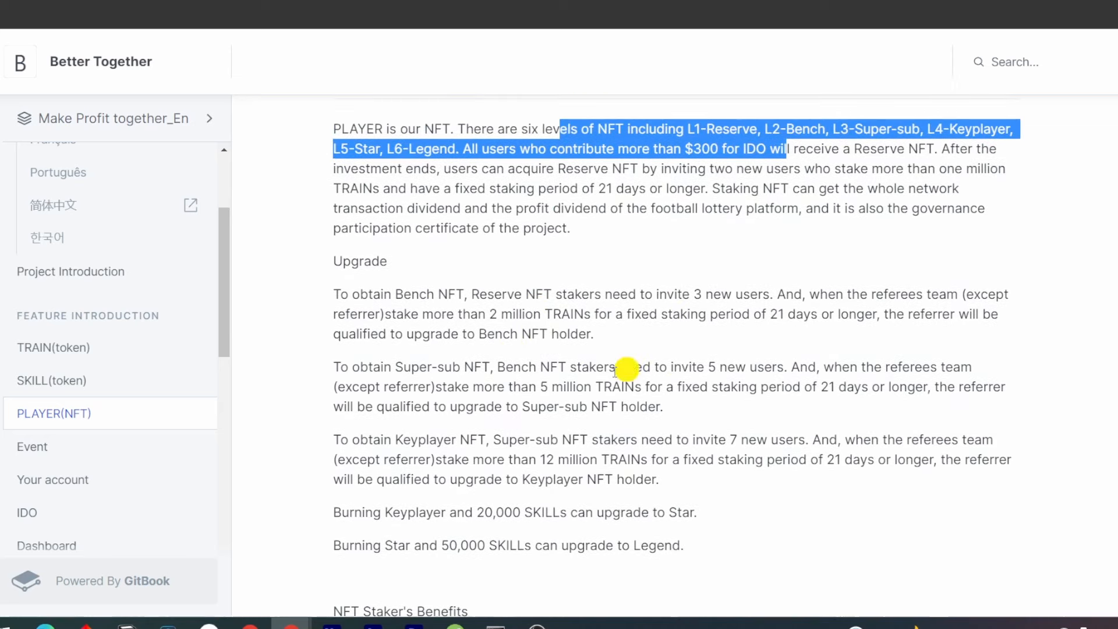
{"action": "scroll", "scroll_direction": "down", "scroll_amount": 3}
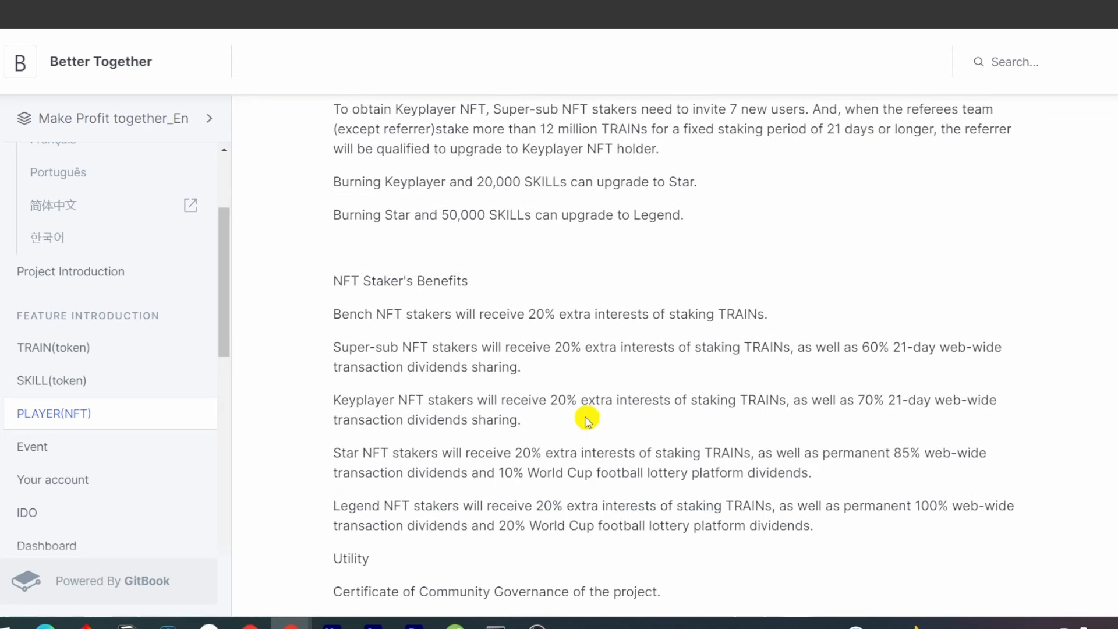
{"action": "left_click_drag", "start_coordinate": [585, 399], "coordinate": [638, 399]}
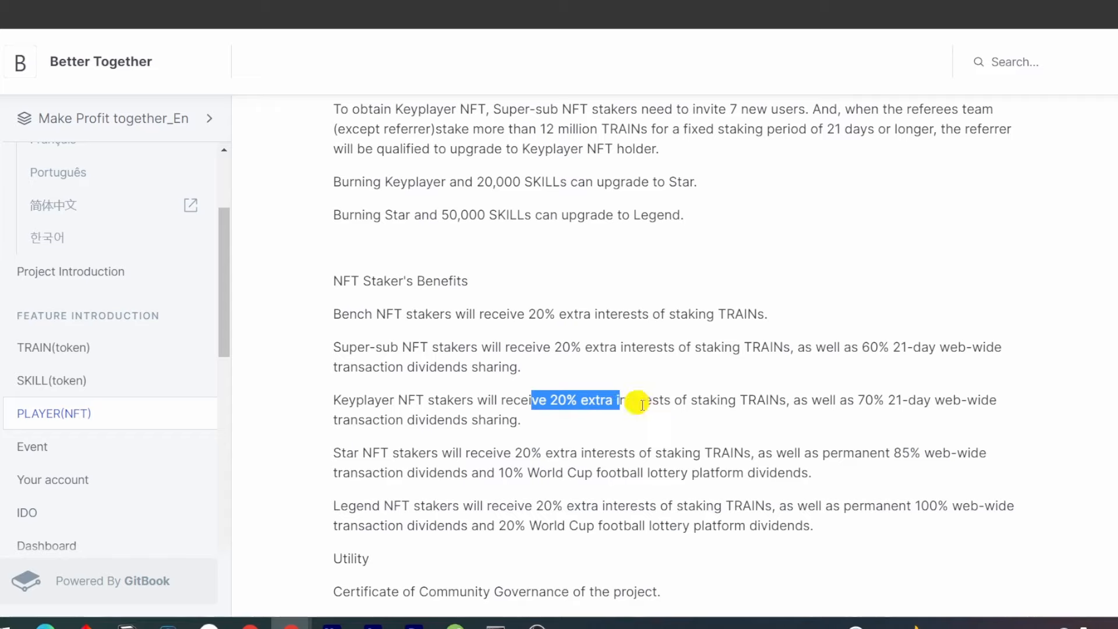
{"action": "double_click", "coordinate": [758, 399]}
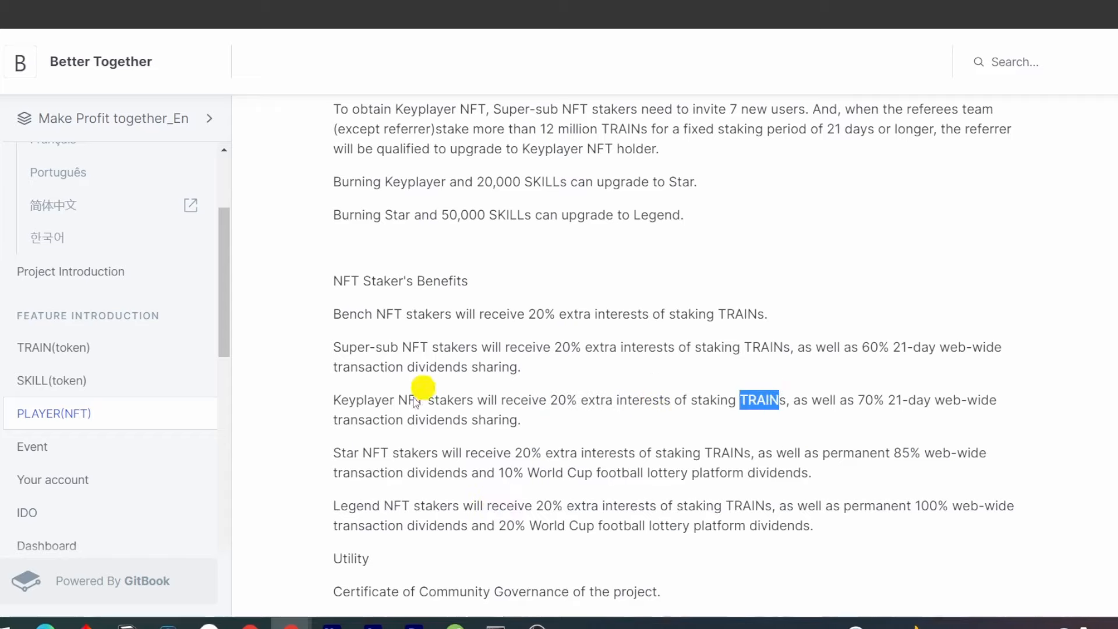
{"action": "mouse_move", "coordinate": [502, 355]}
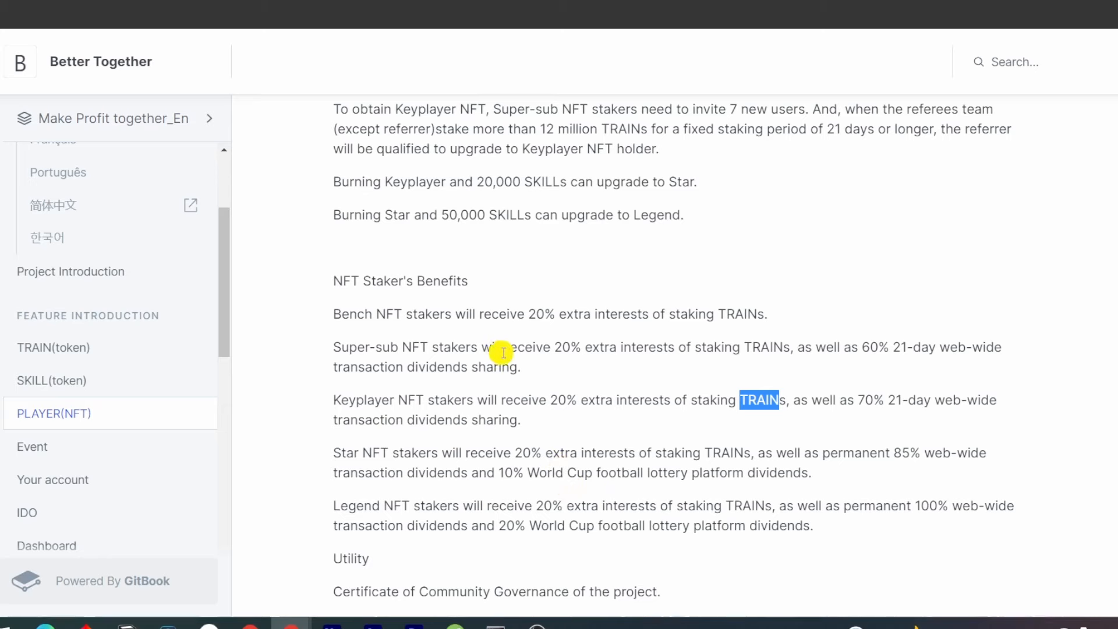
{"action": "scroll", "scroll_direction": "down", "scroll_amount": 3}
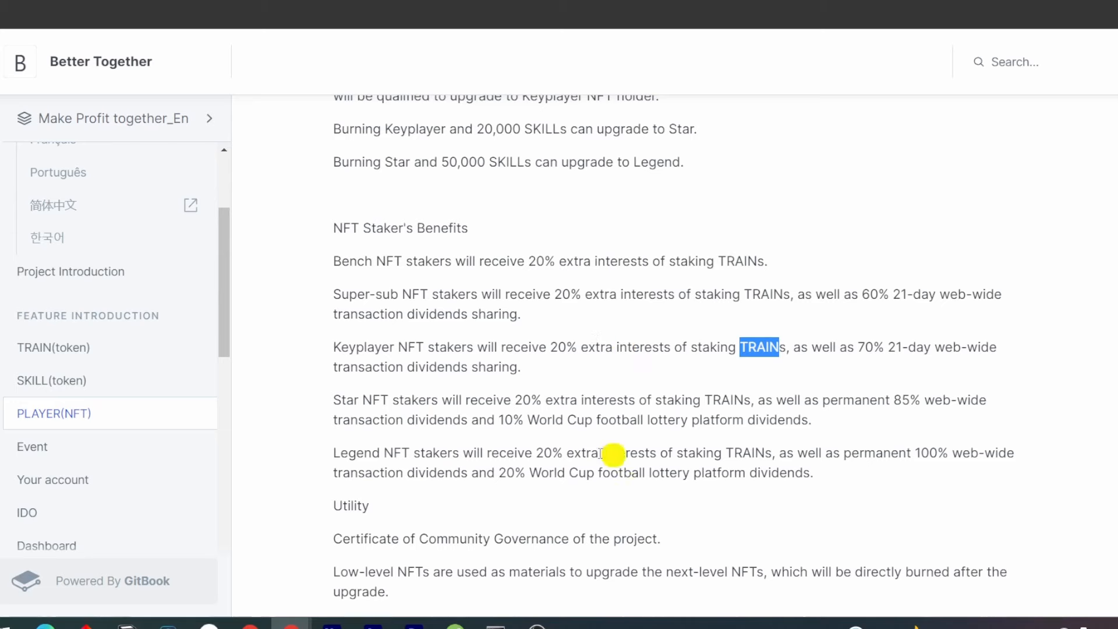
{"action": "left_click", "coordinate": [26, 512]}
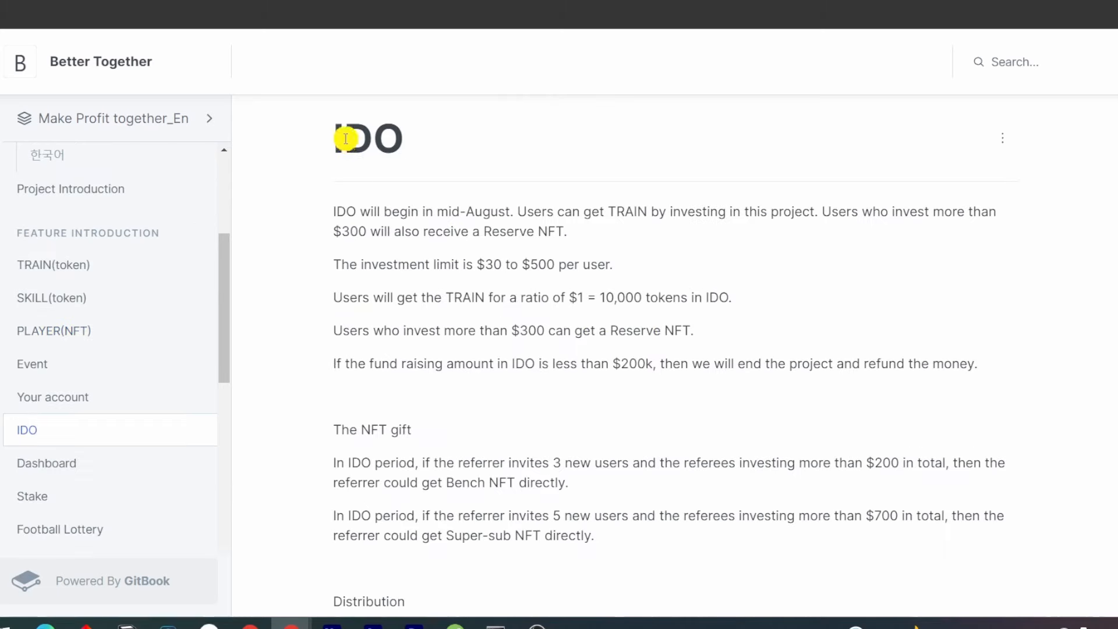
{"action": "mouse_move", "coordinate": [485, 235]}
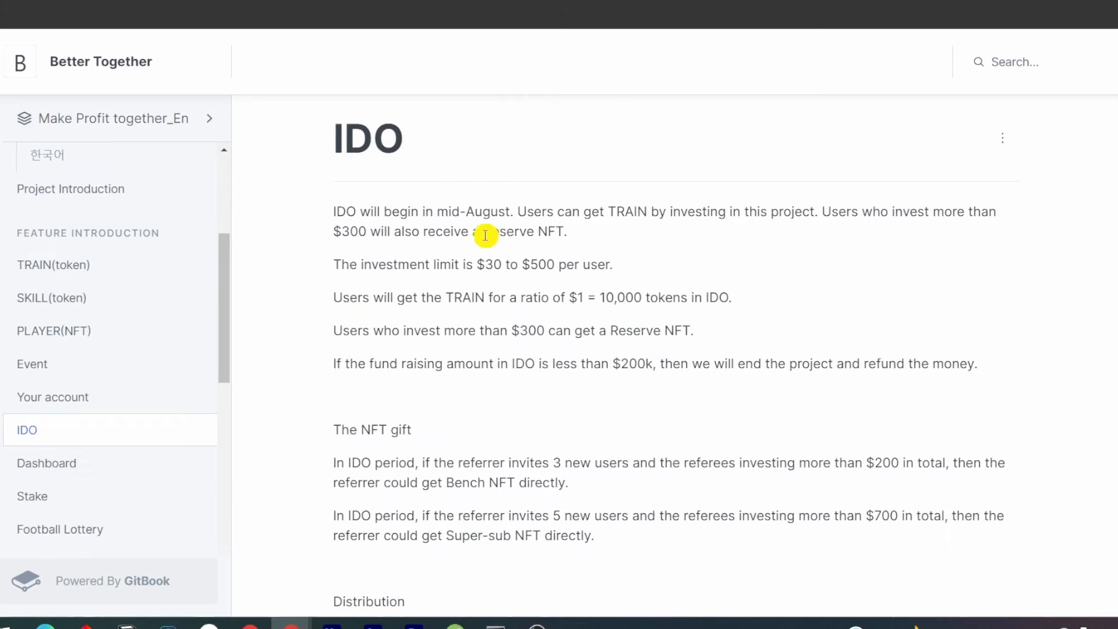
{"action": "scroll", "scroll_direction": "down", "scroll_amount": 3}
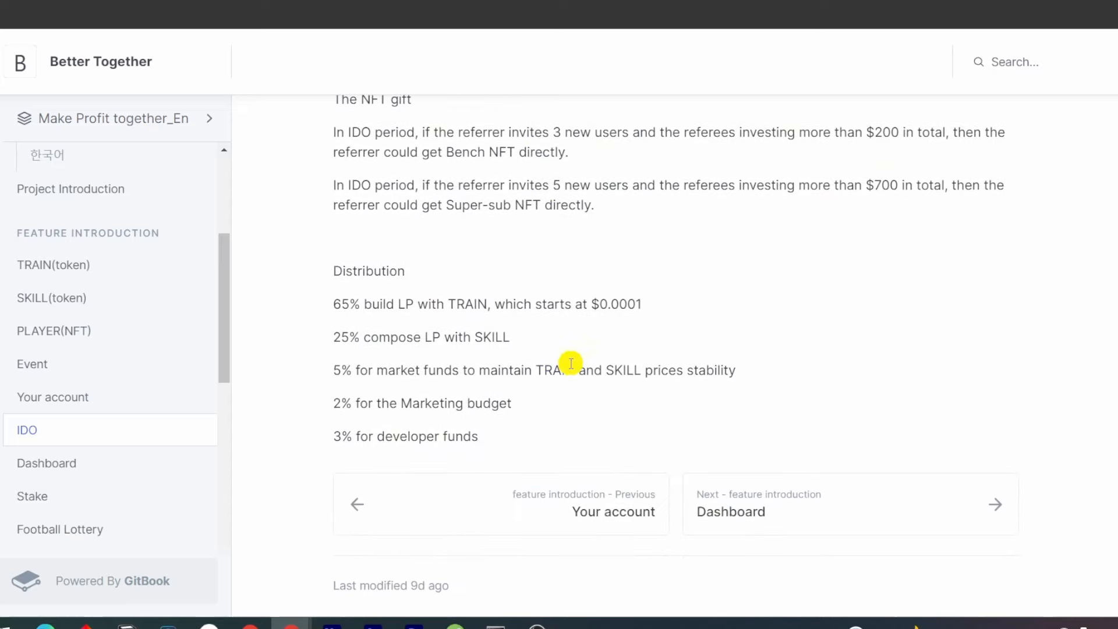
{"action": "mouse_move", "coordinate": [574, 362]}
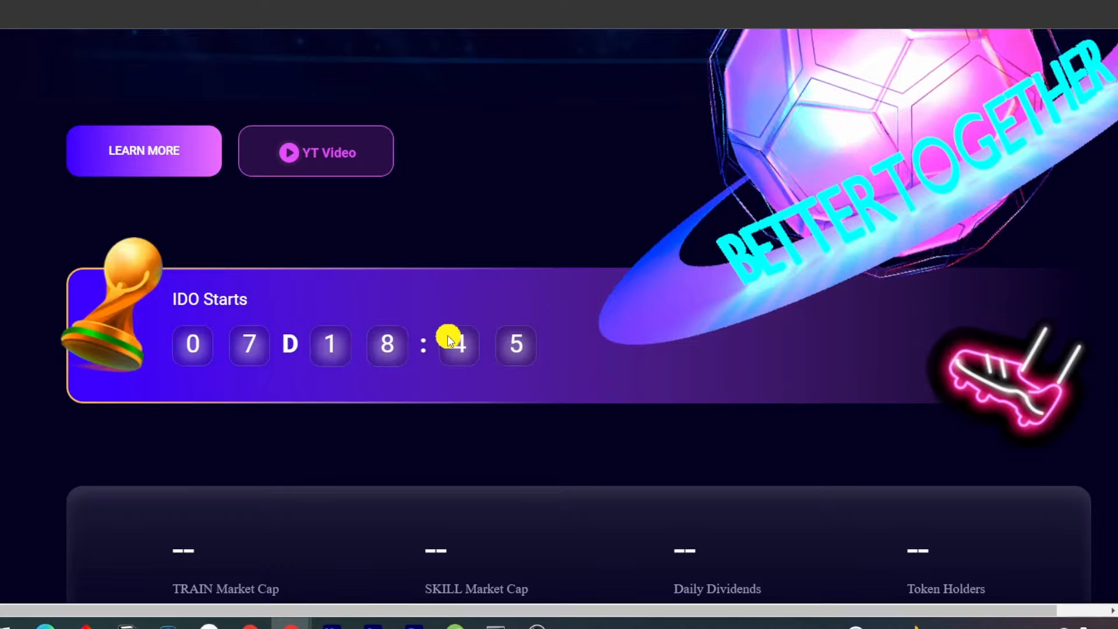
{"action": "mouse_move", "coordinate": [485, 381]}
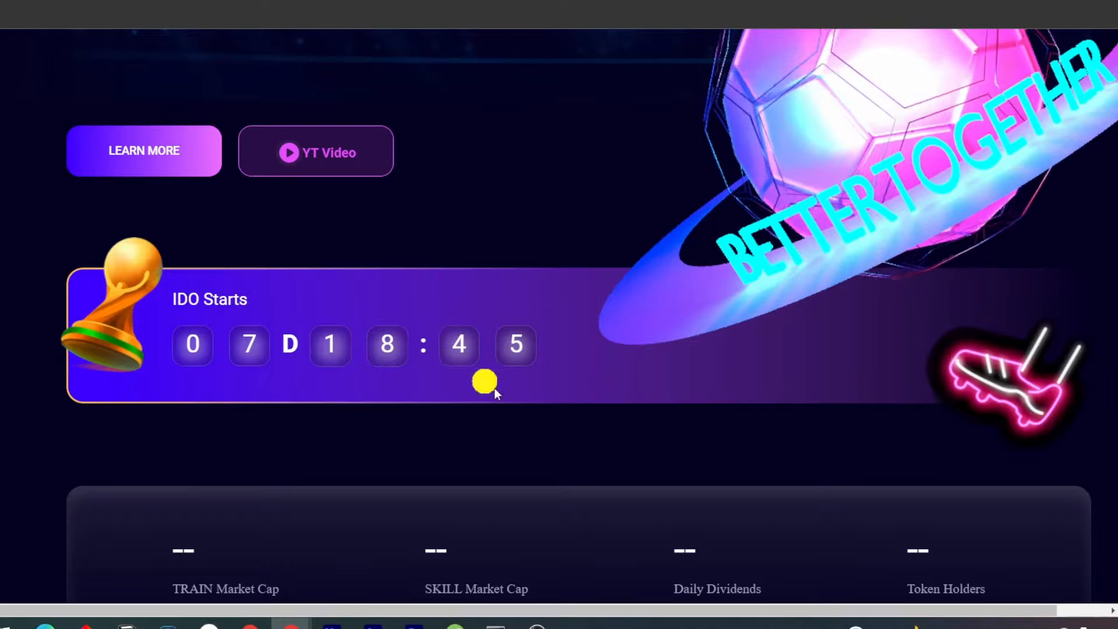
{"action": "mouse_move", "coordinate": [660, 409]}
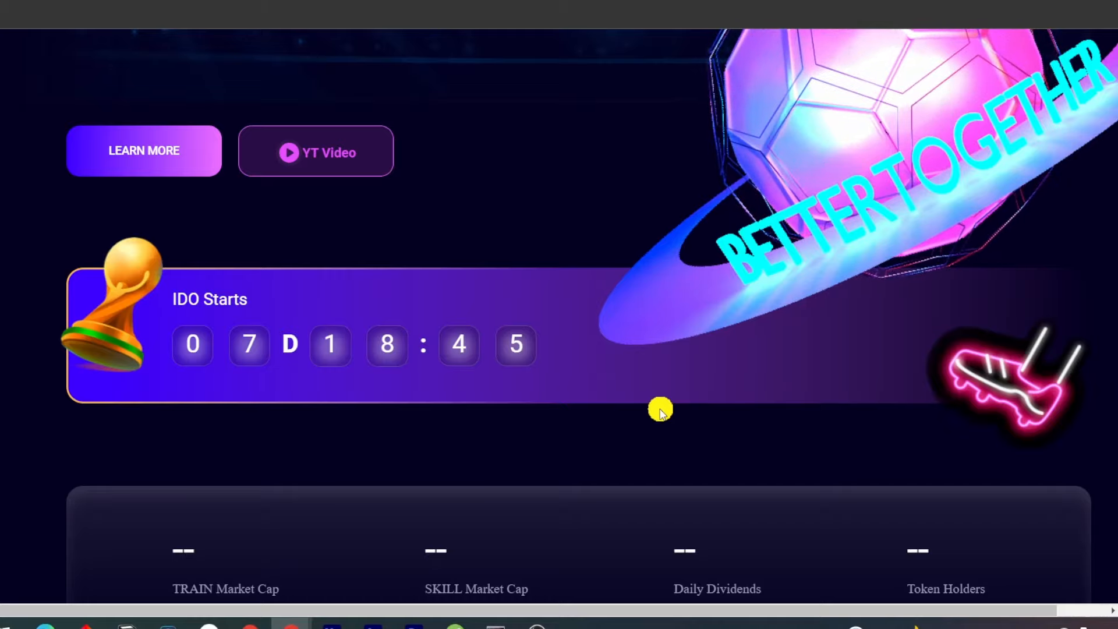
{"action": "mouse_move", "coordinate": [725, 477]}
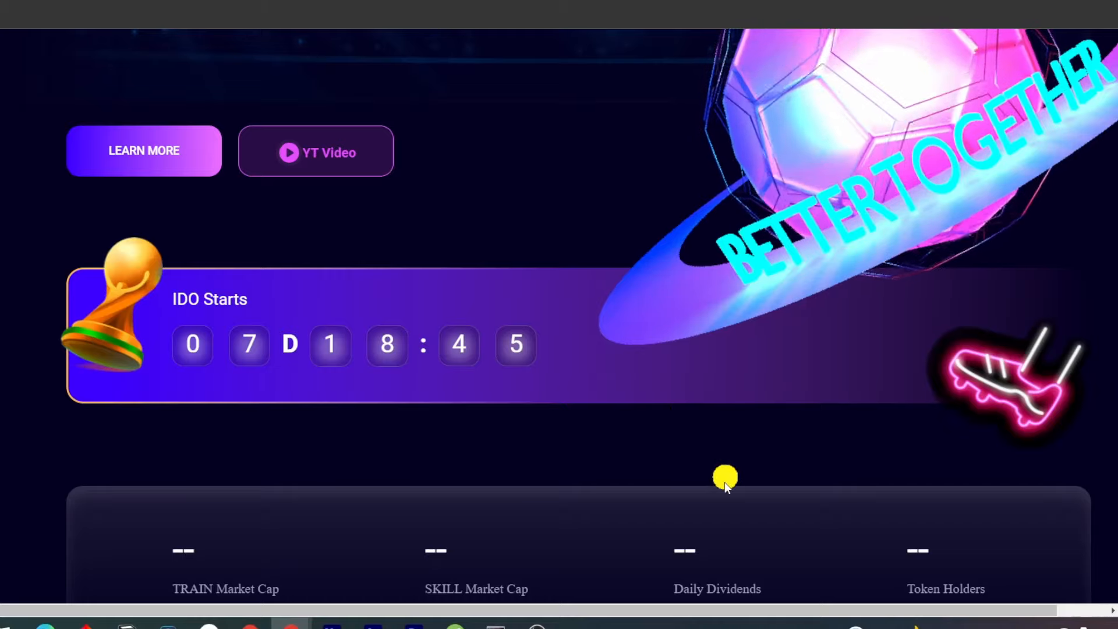